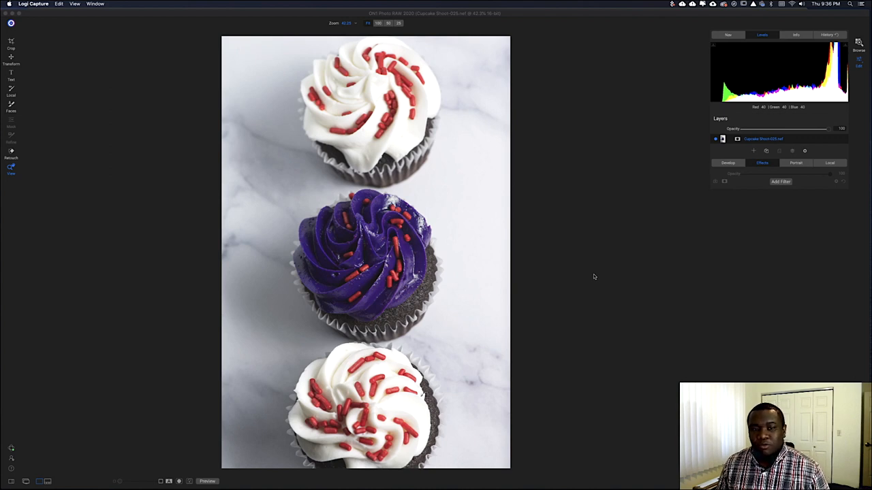
mouse_move(595, 267)
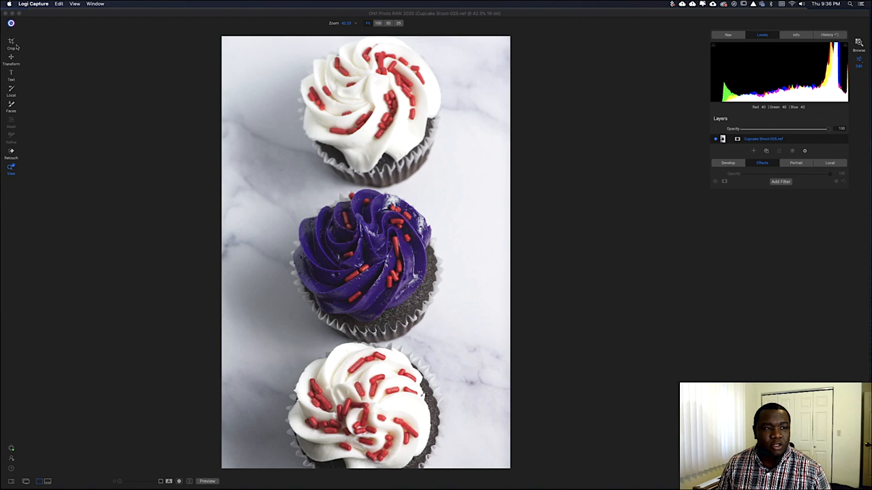
Step: Crop the photo to a 1x1 square centred on the purple-frosted middle cupcake
left_click(11, 41)
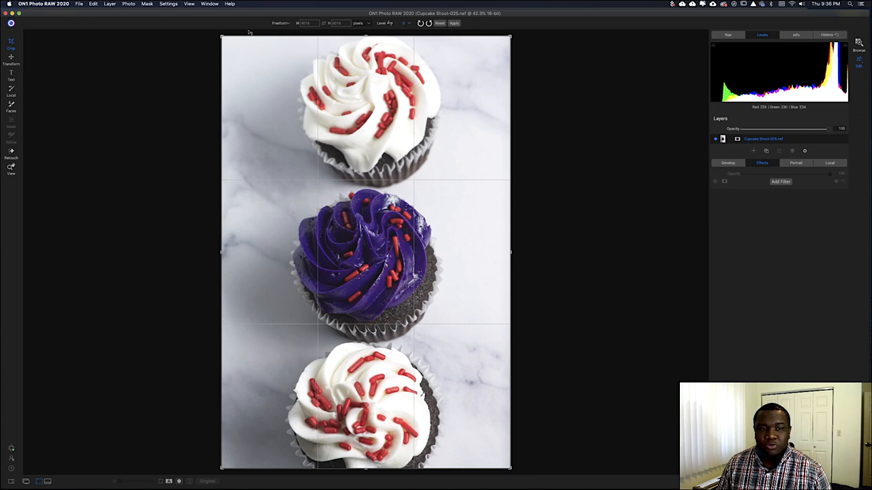
left_click(279, 22)
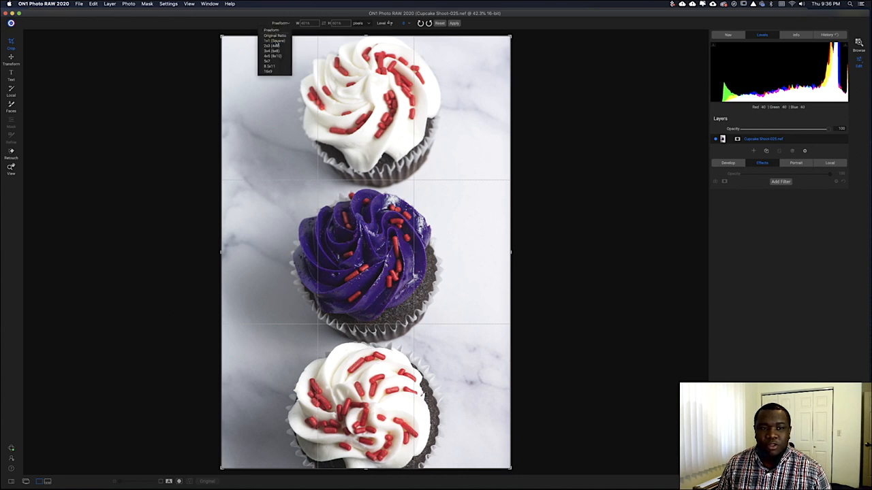
left_click(275, 34)
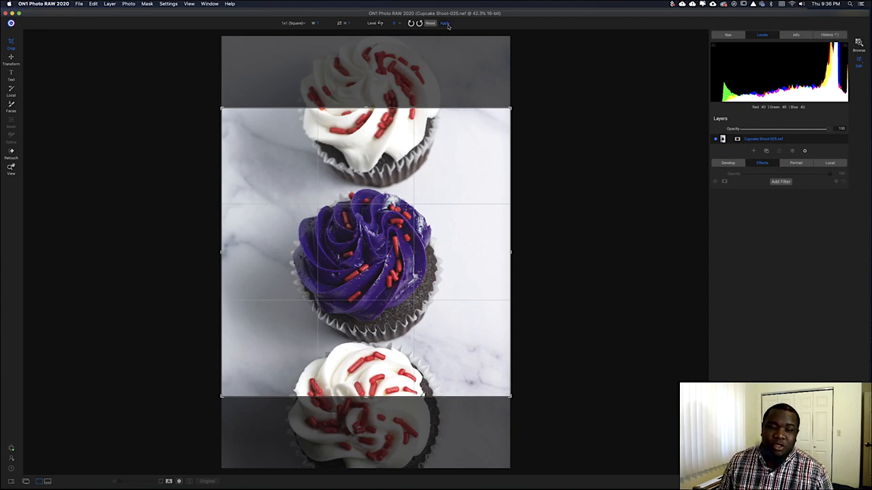
left_click(443, 23)
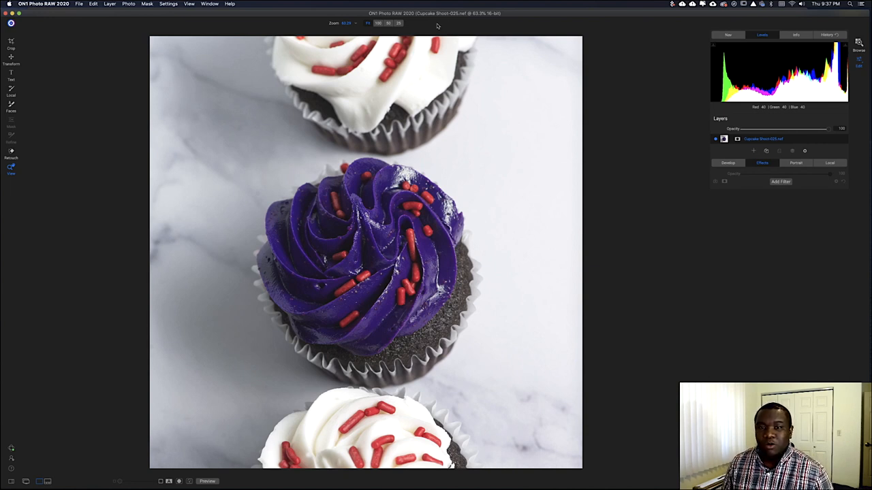
mouse_move(470, 299)
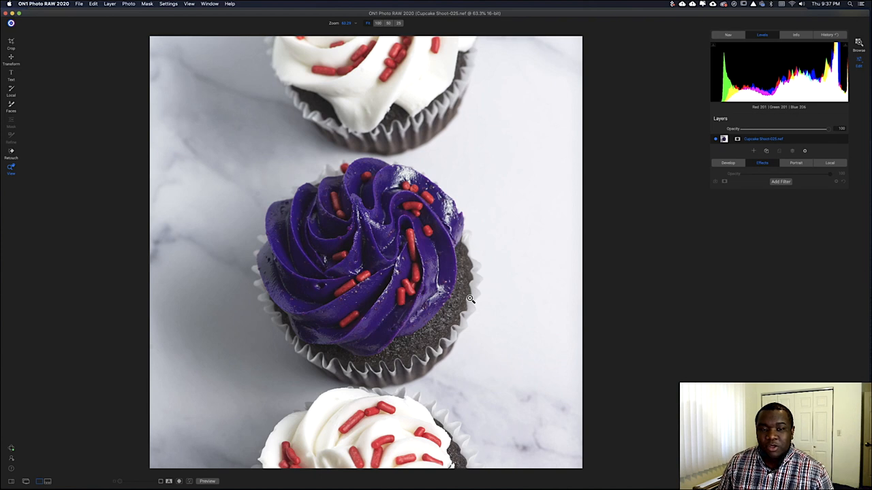
mouse_move(494, 368)
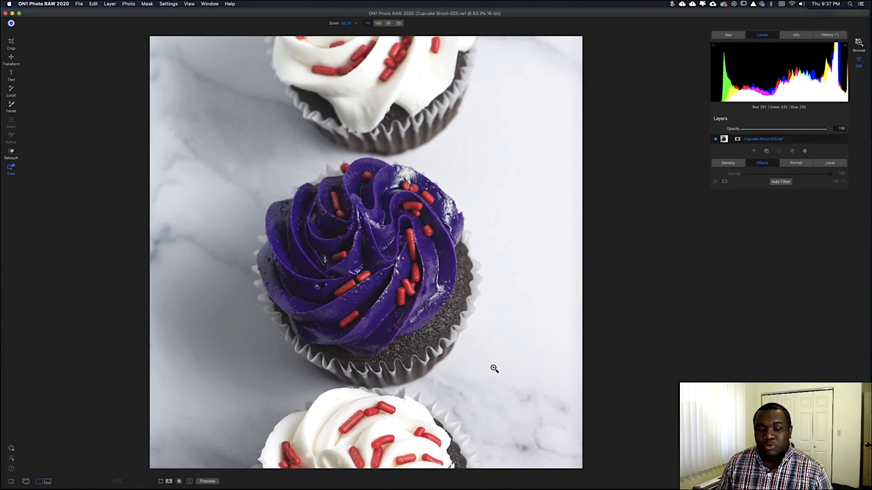
mouse_move(271, 480)
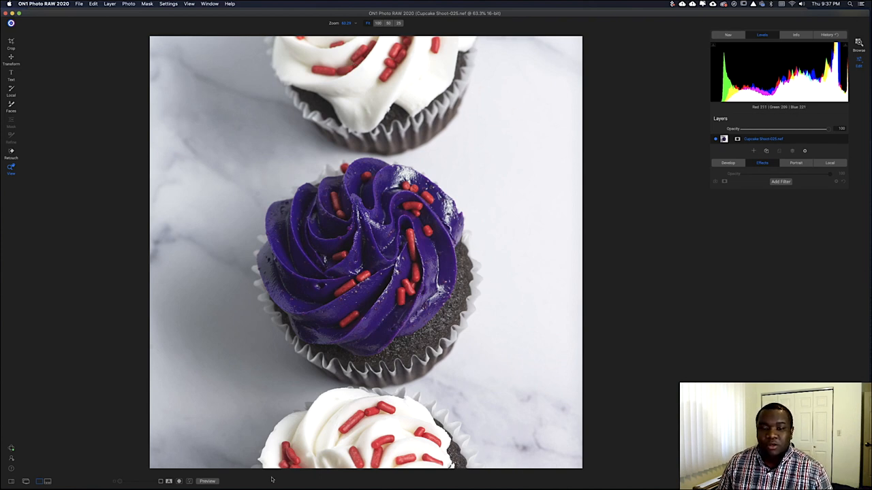
mouse_move(496, 391)
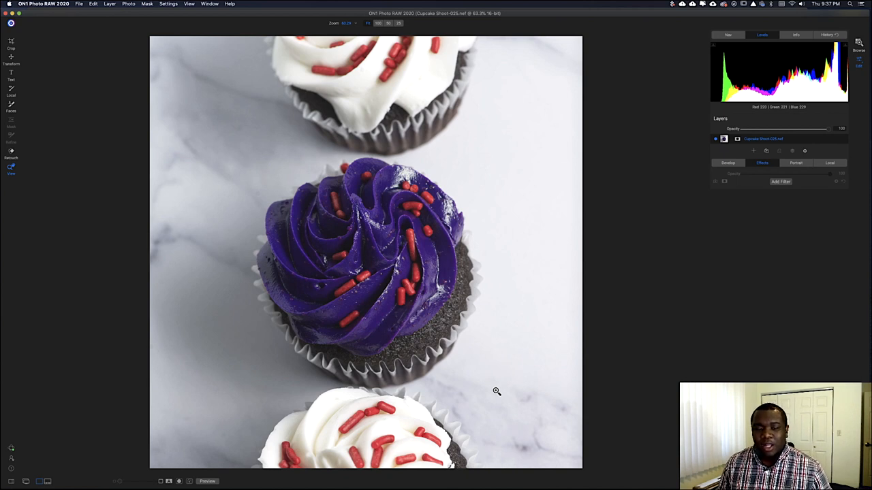
mouse_move(628, 363)
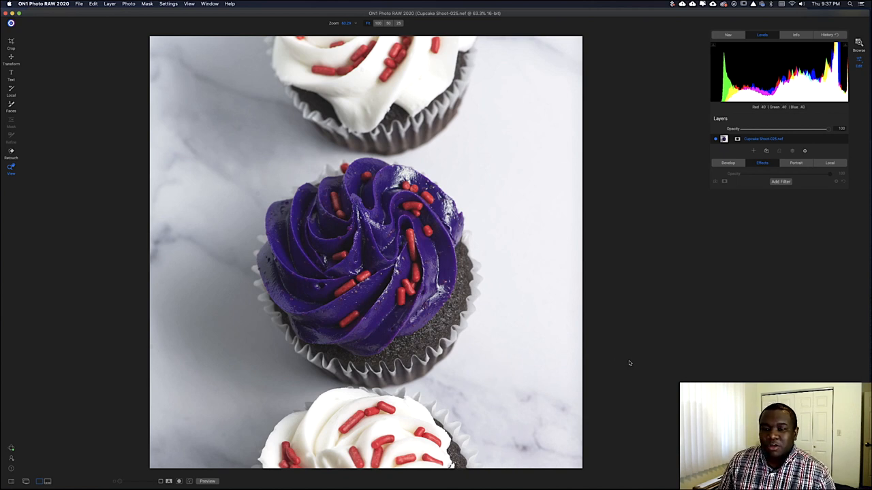
mouse_move(804, 268)
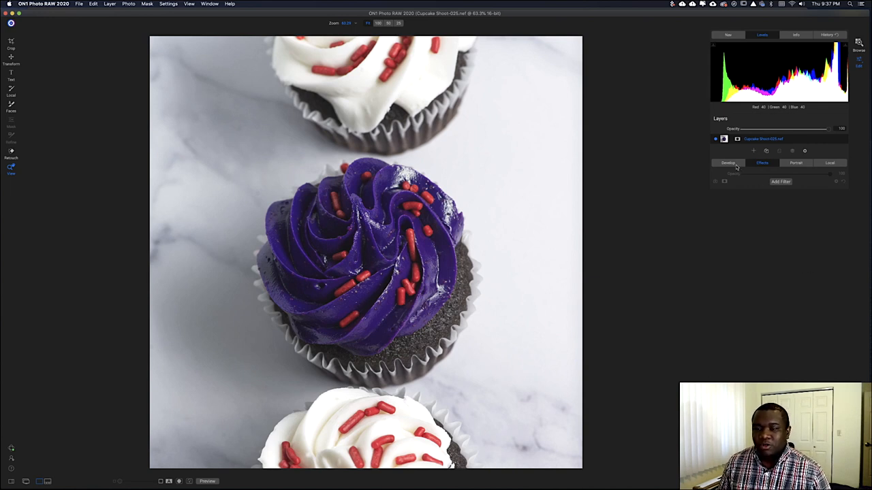
left_click(728, 163)
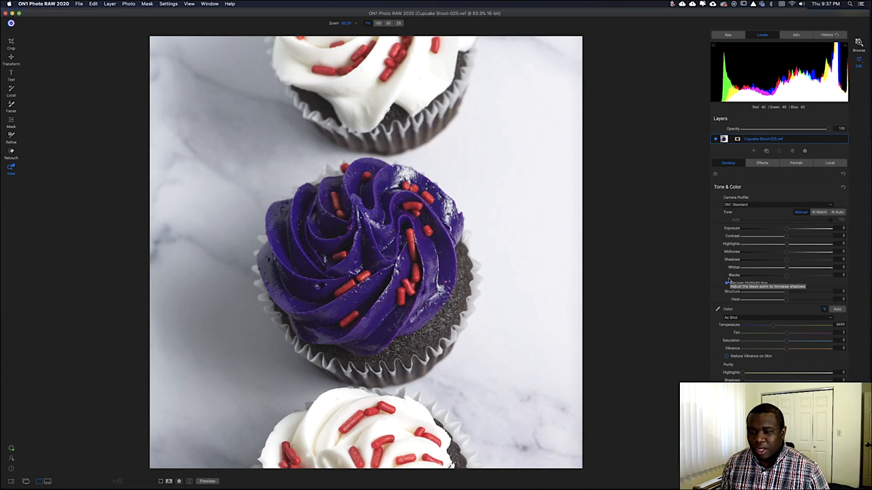
mouse_move(773, 260)
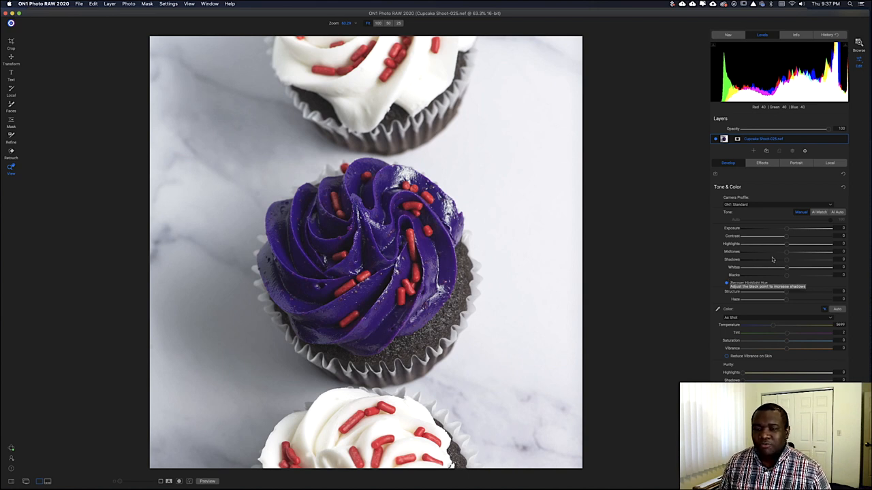
mouse_move(760, 210)
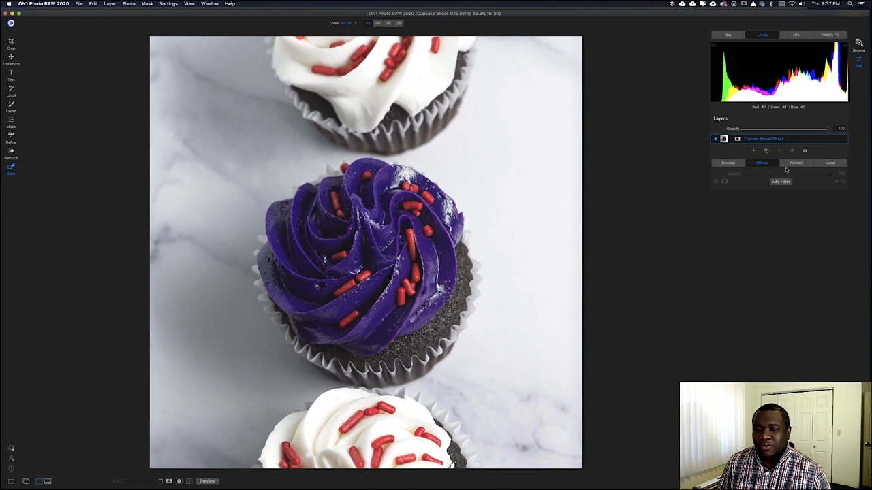
Step: Add a Dynamic Contrast filter (medium contrast 15, large contrast 20) and collapse its panel
left_click(781, 181)
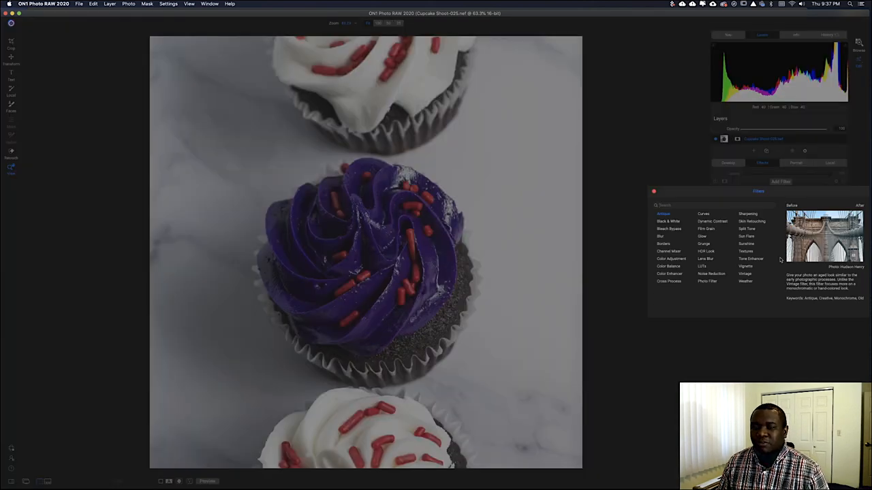
left_click(704, 244)
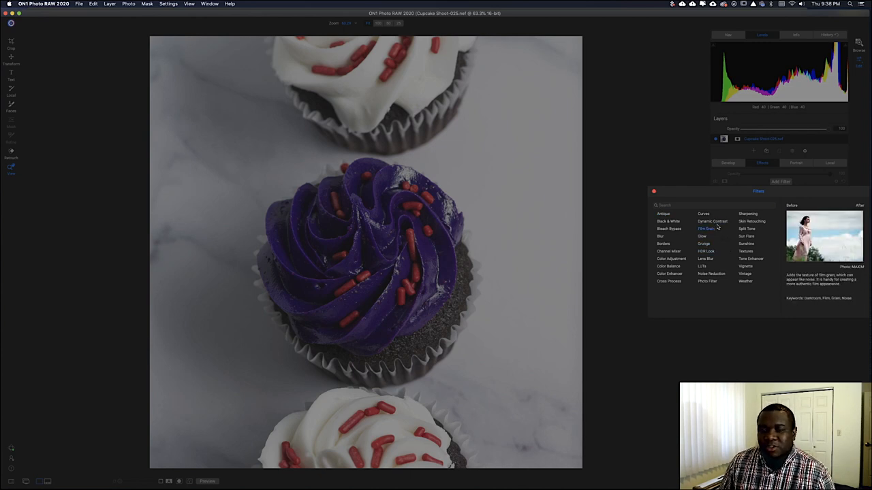
left_click(712, 220)
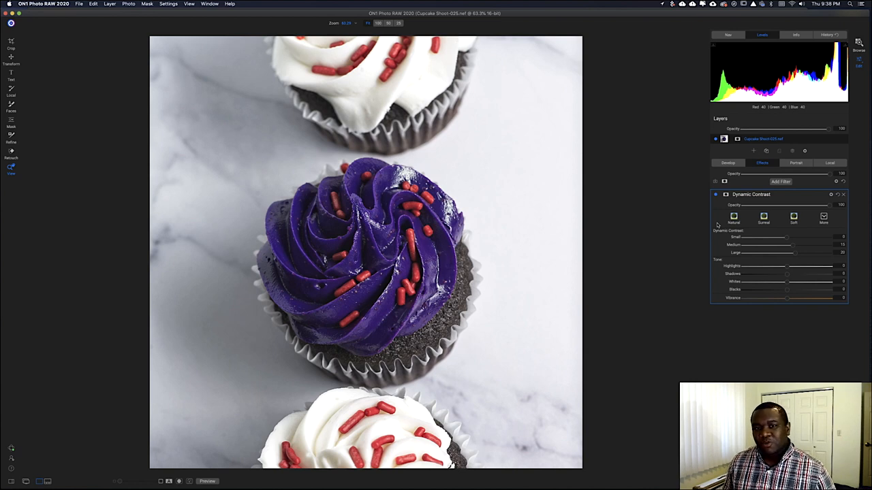
mouse_move(795, 291)
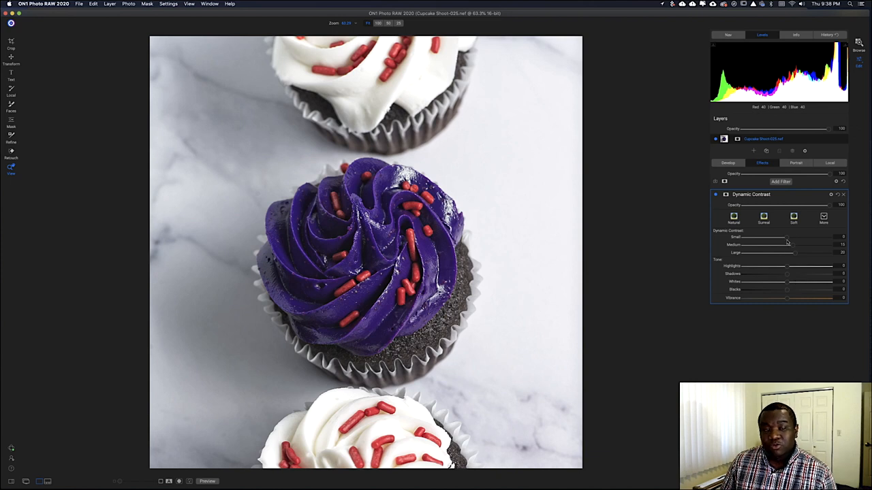
mouse_move(788, 243)
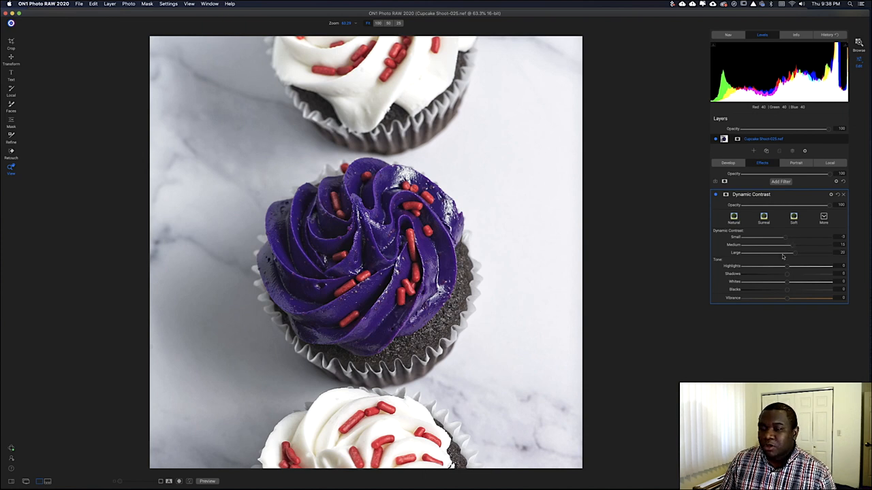
mouse_move(792, 258)
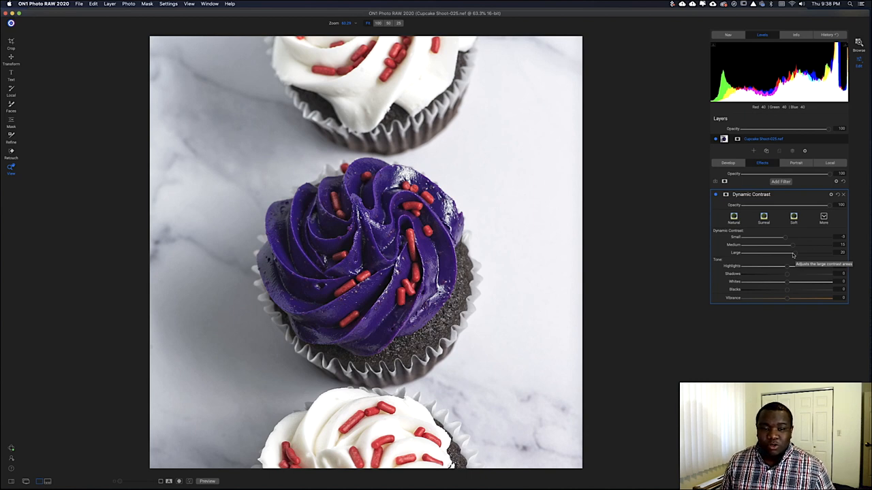
mouse_move(782, 243)
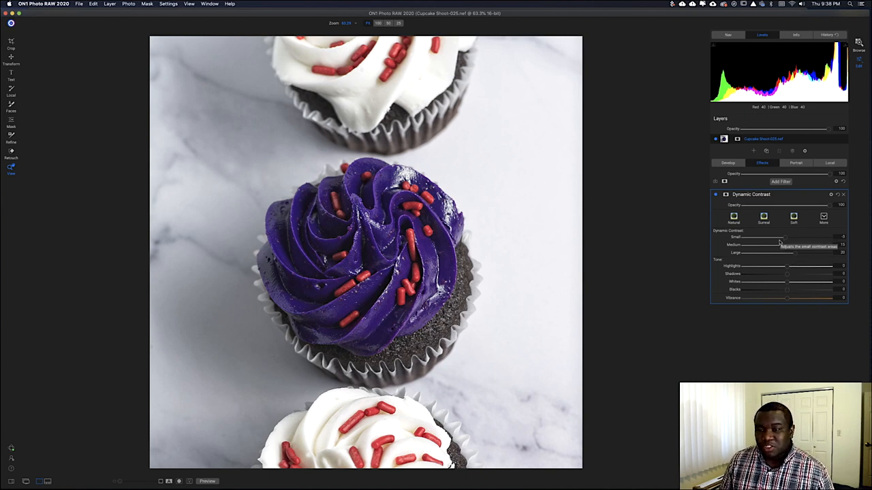
left_click(751, 194)
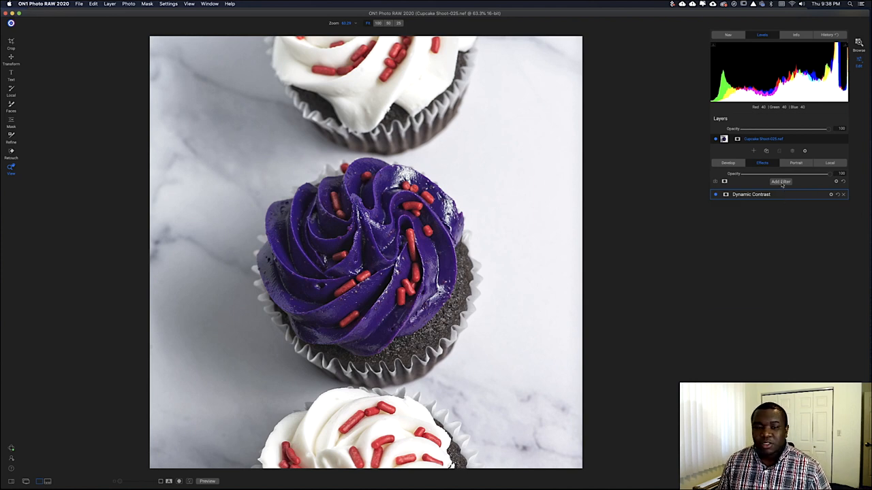
Step: Add a Vignette filter using the Big Softy preset
left_click(780, 181)
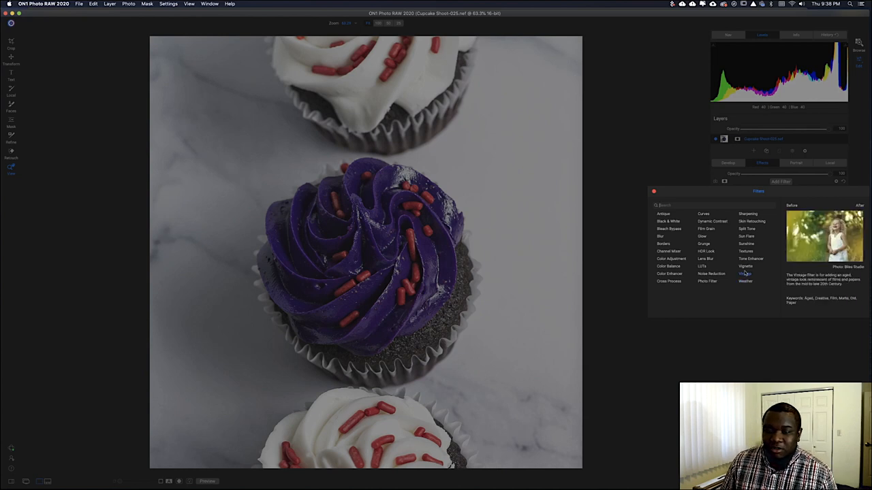
left_click(745, 266)
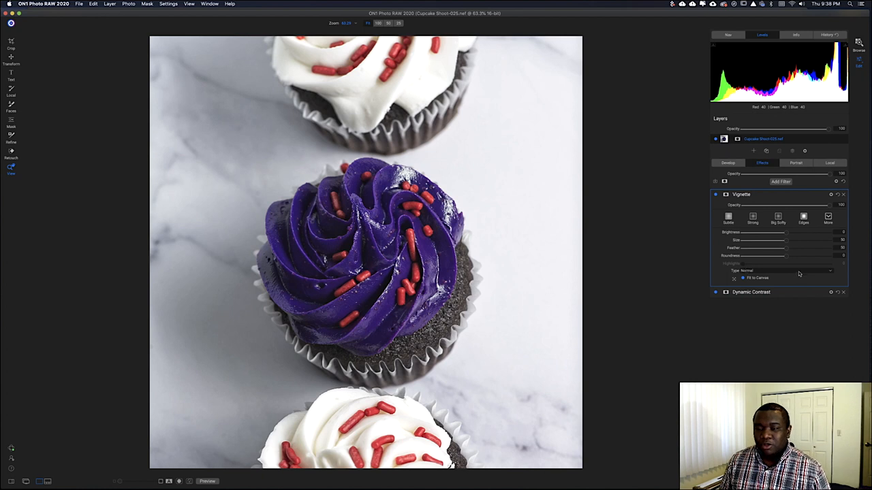
left_click(778, 216)
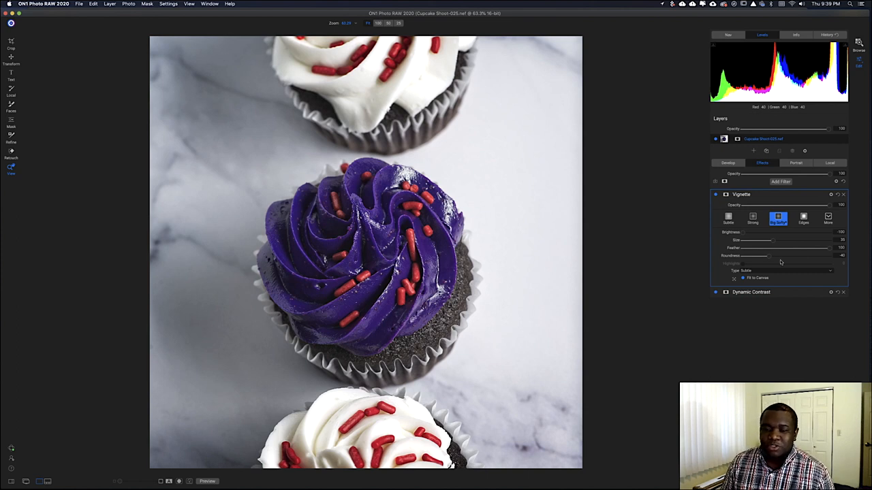
mouse_move(780, 255)
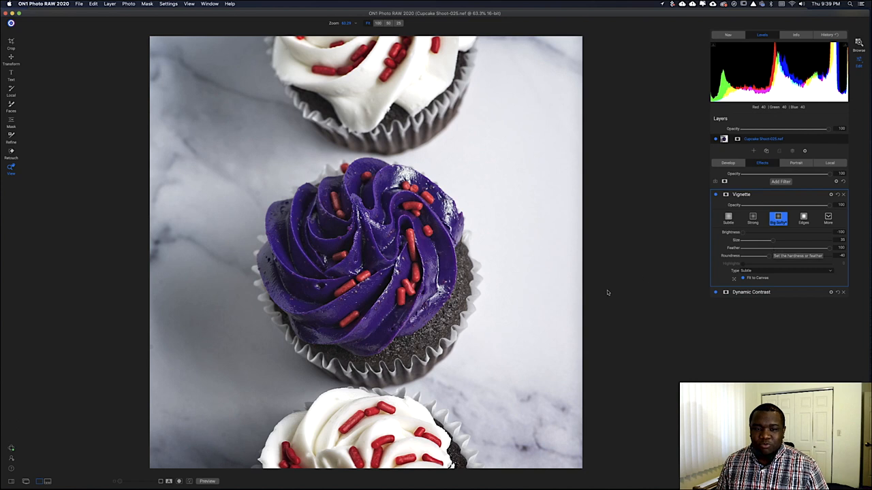
mouse_move(401, 342)
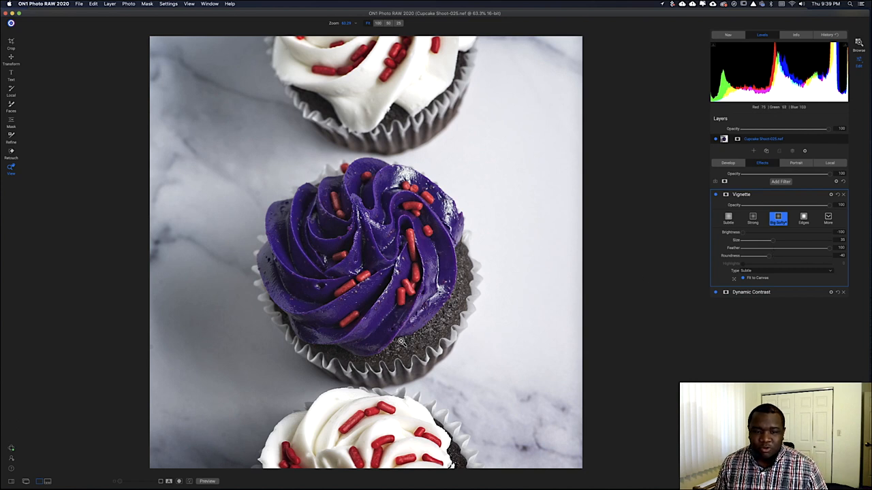
mouse_move(422, 234)
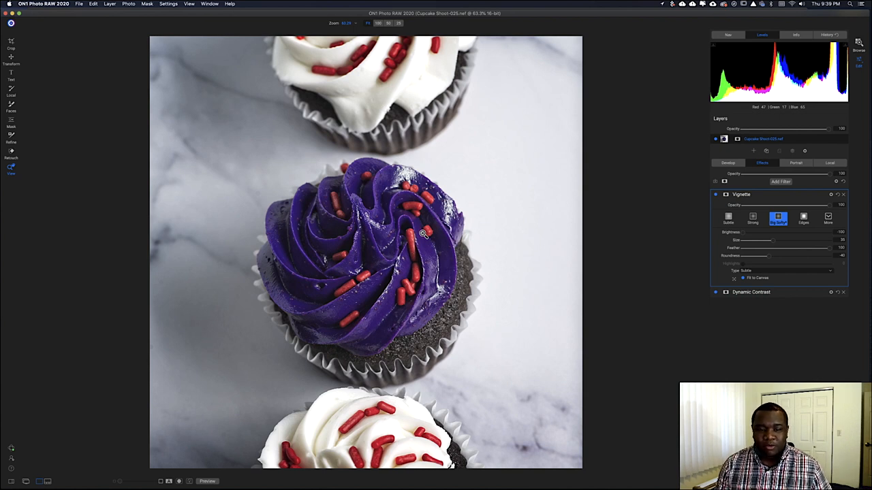
mouse_move(312, 265)
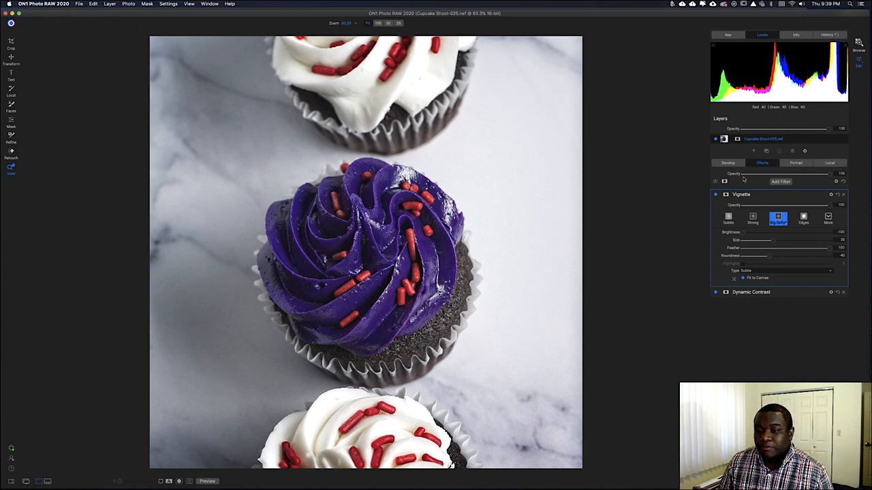
Step: Switch to the Develop Tone & Color settings panel
left_click(728, 163)
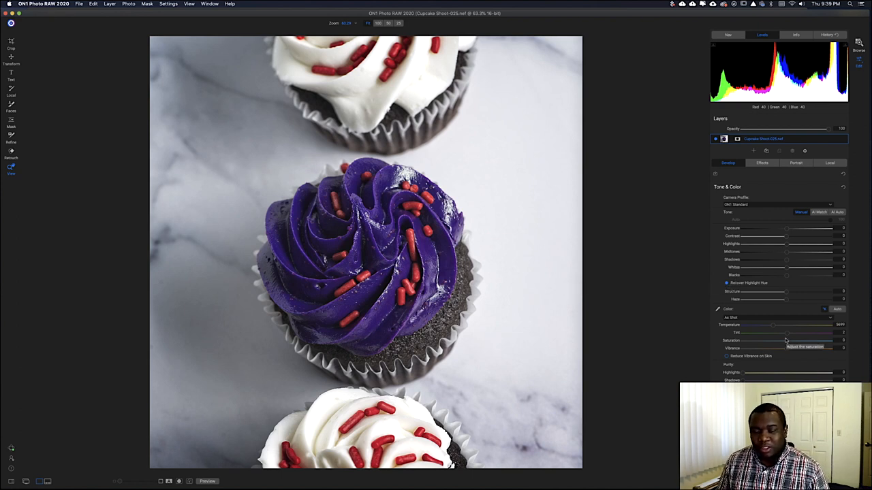
mouse_move(787, 279)
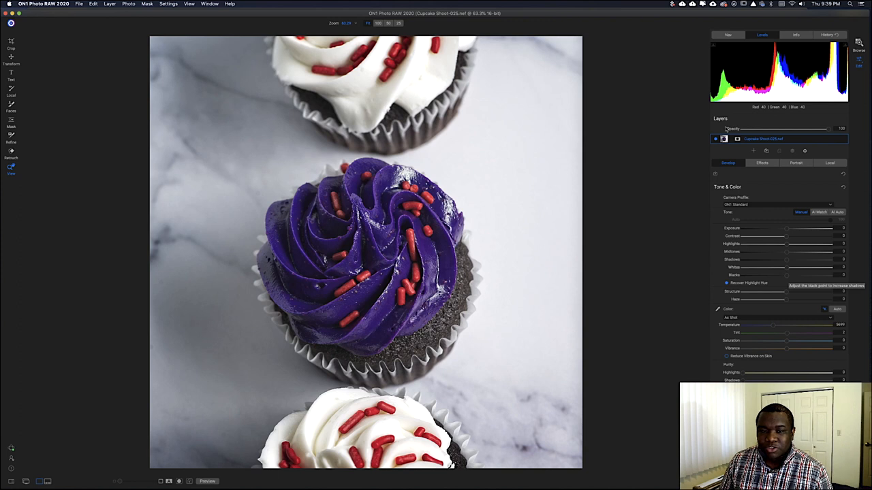
mouse_move(667, 196)
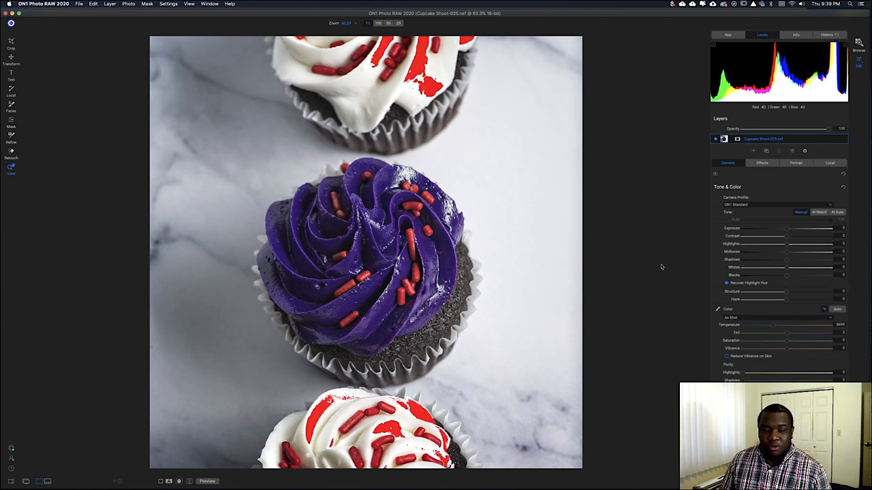
mouse_move(807, 303)
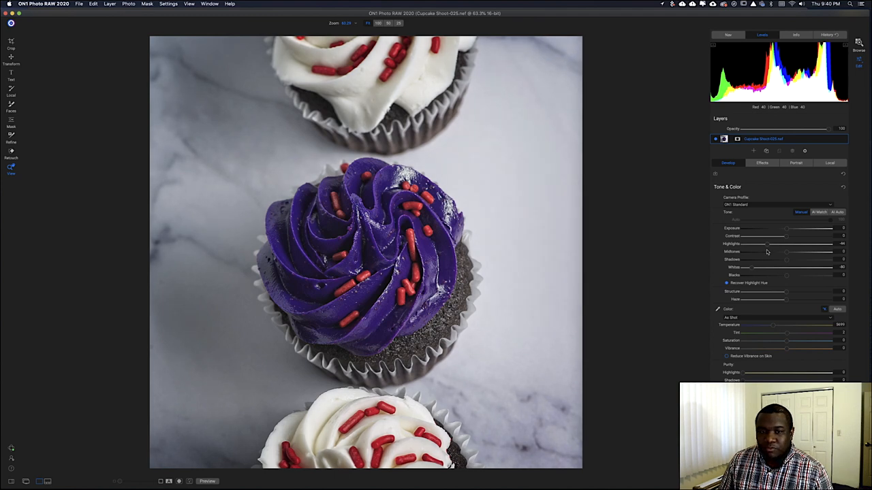
mouse_move(764, 253)
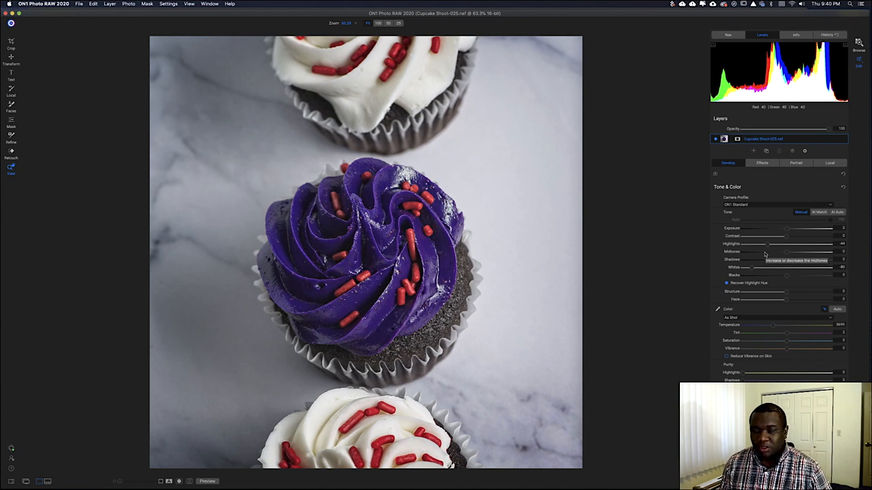
mouse_move(742, 124)
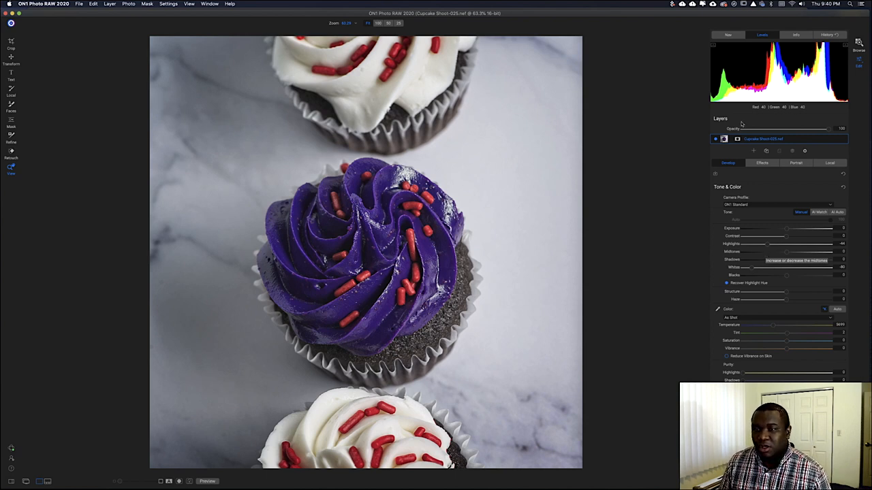
mouse_move(708, 70)
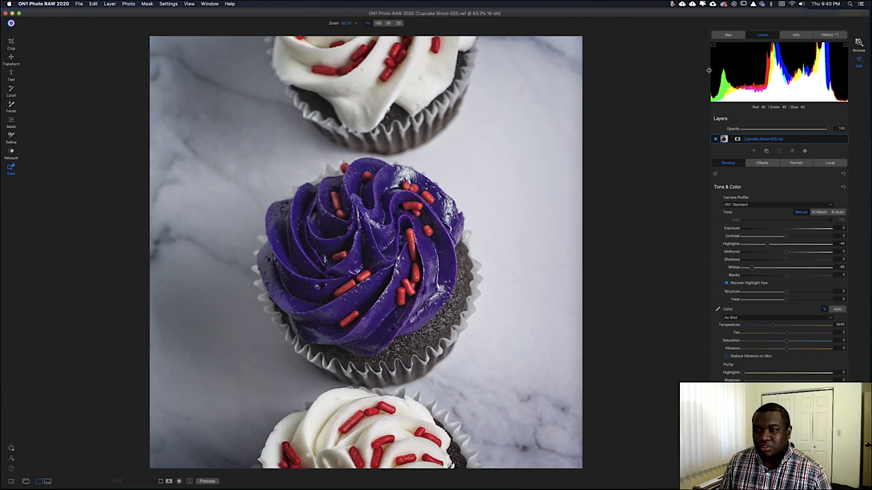
mouse_move(746, 282)
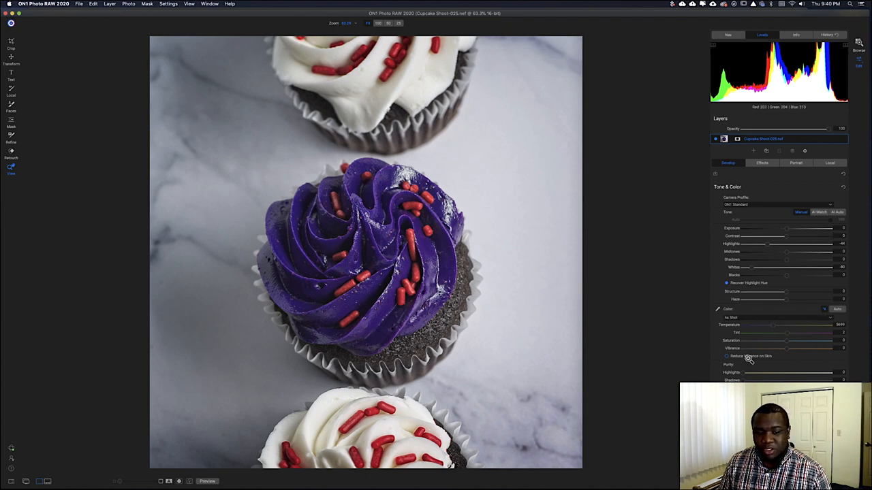
mouse_move(770, 281)
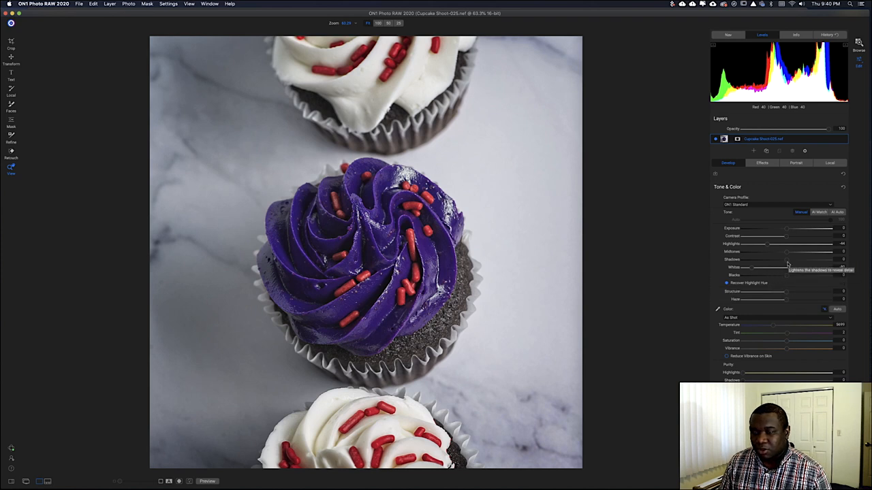
mouse_move(786, 272)
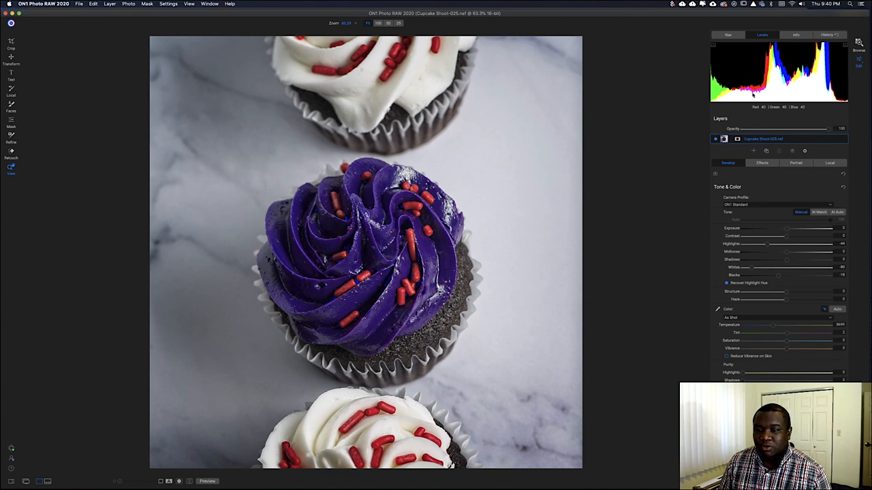
mouse_move(349, 309)
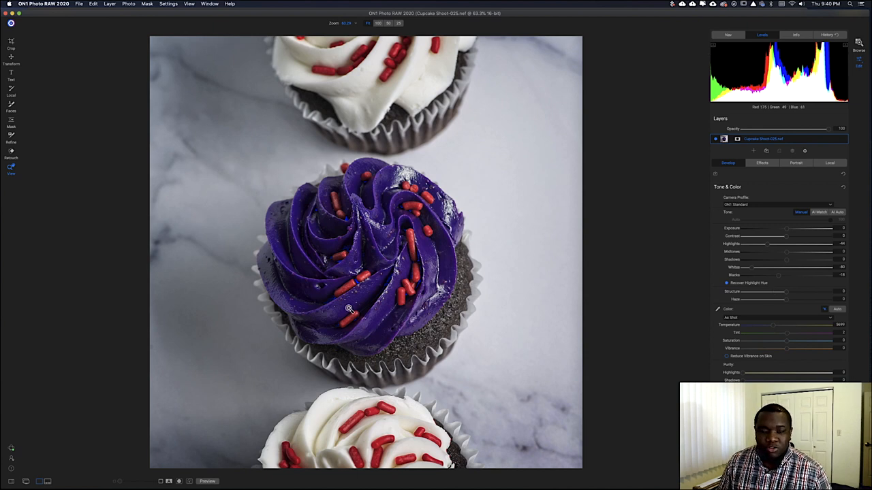
mouse_move(332, 234)
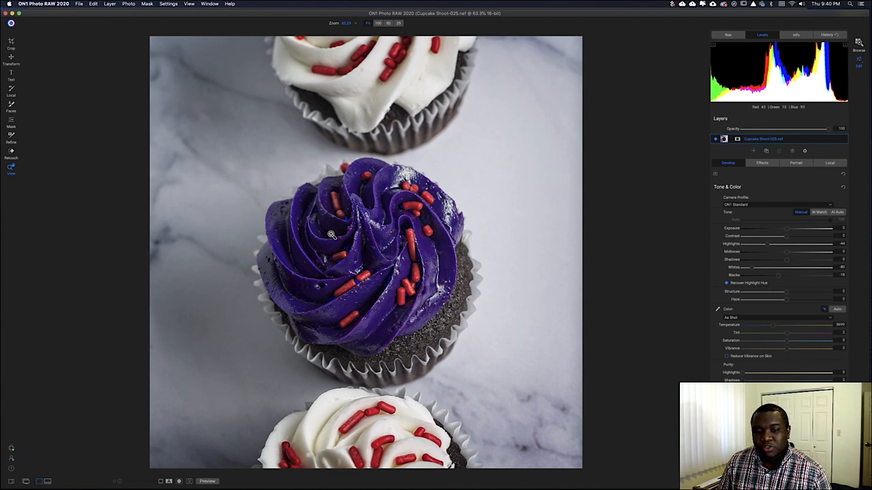
mouse_move(397, 322)
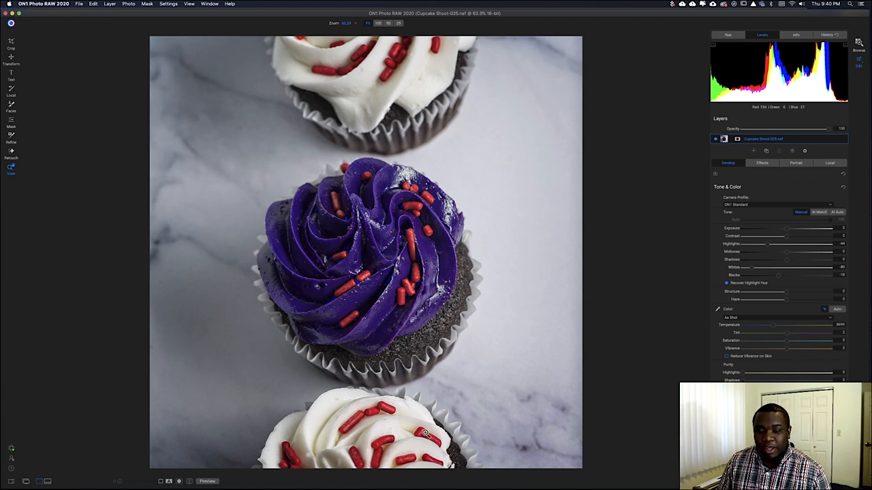
mouse_move(481, 352)
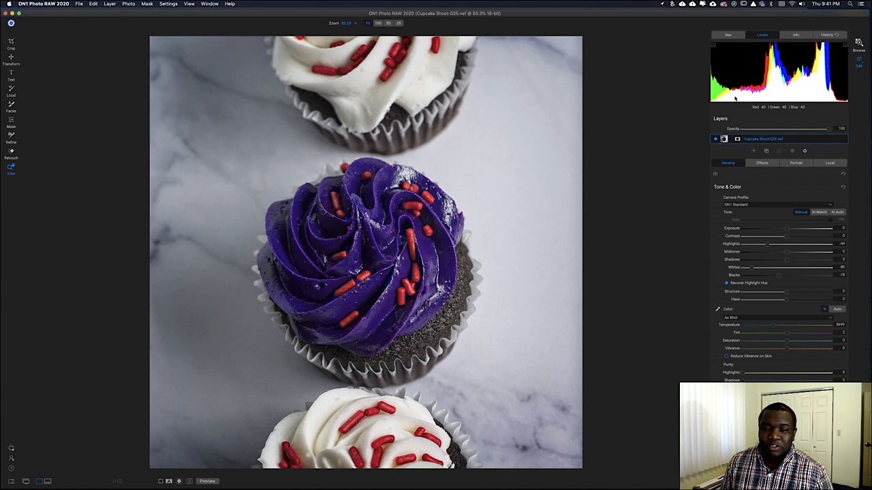
mouse_move(501, 119)
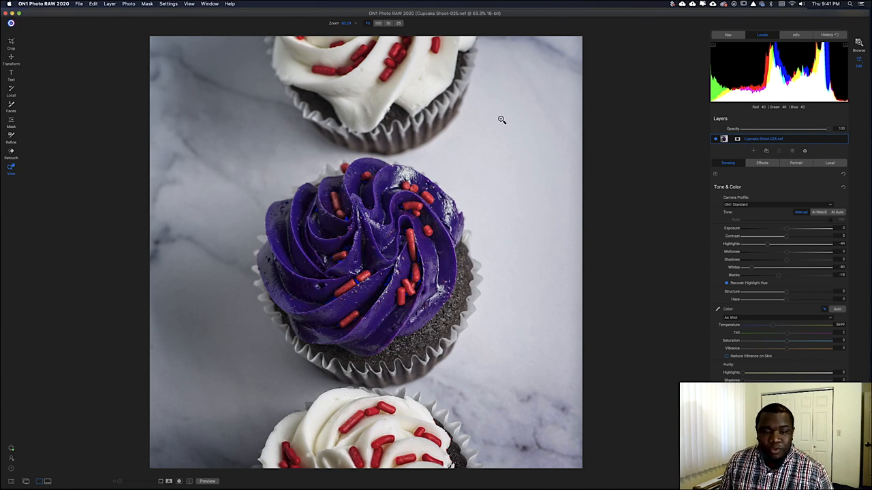
mouse_move(439, 211)
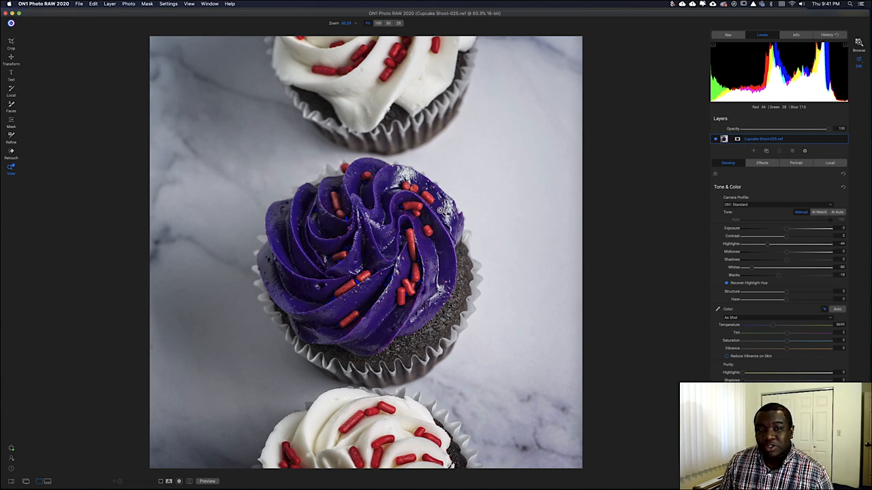
mouse_move(433, 227)
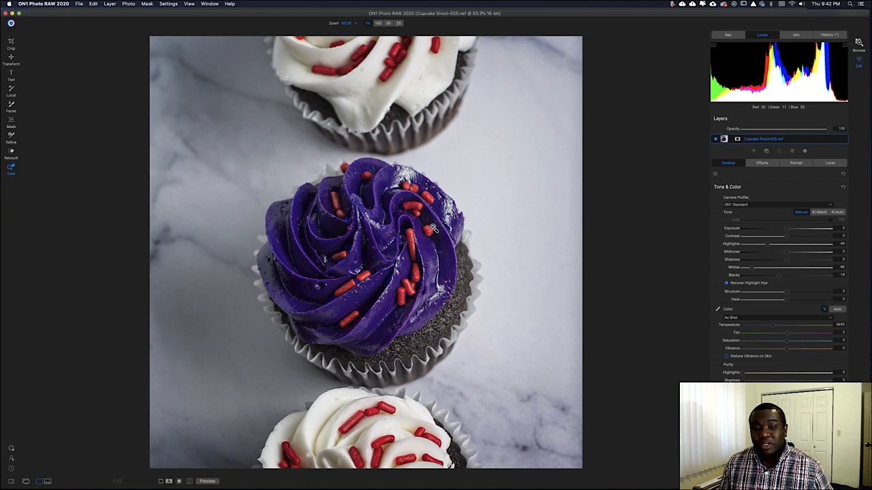
mouse_move(258, 389)
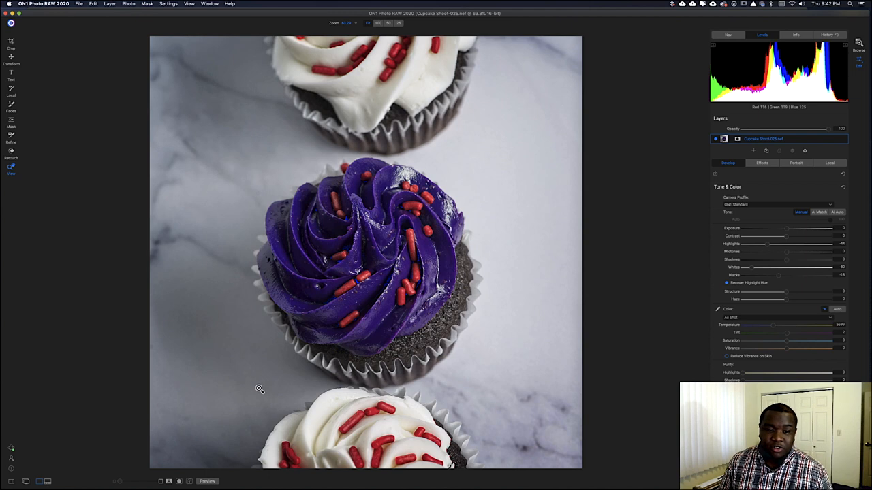
mouse_move(278, 341)
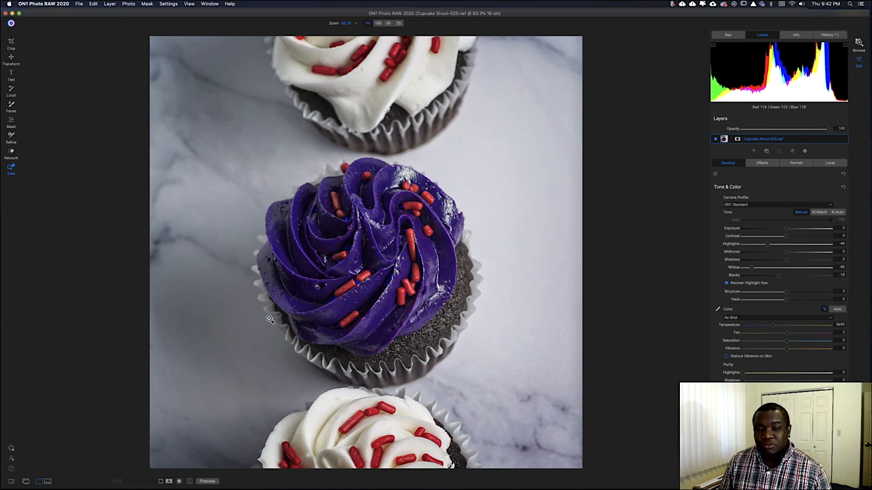
mouse_move(492, 325)
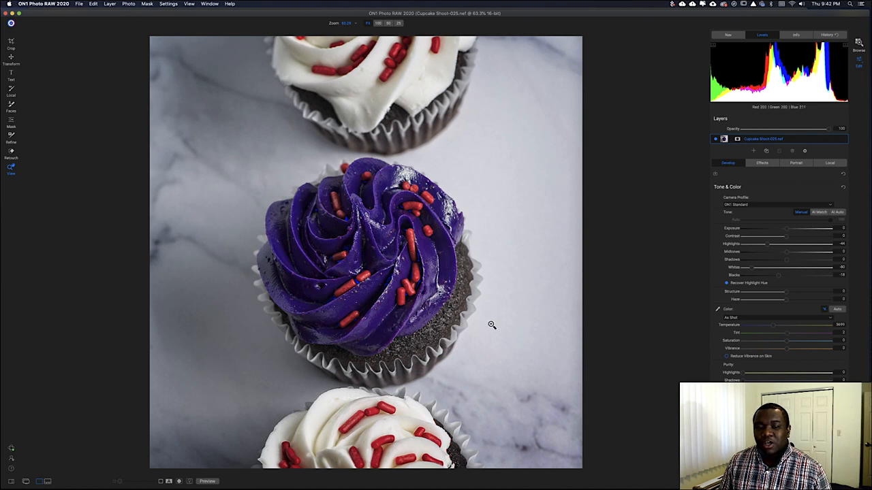
mouse_move(591, 41)
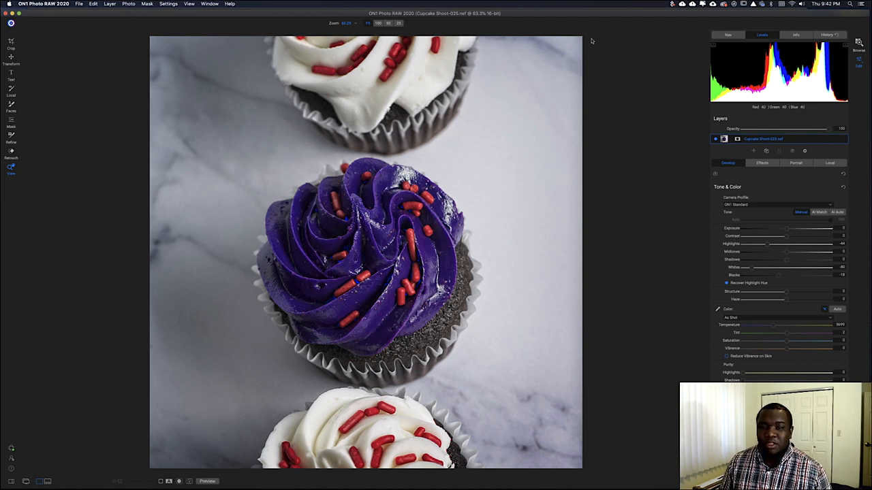
mouse_move(409, 172)
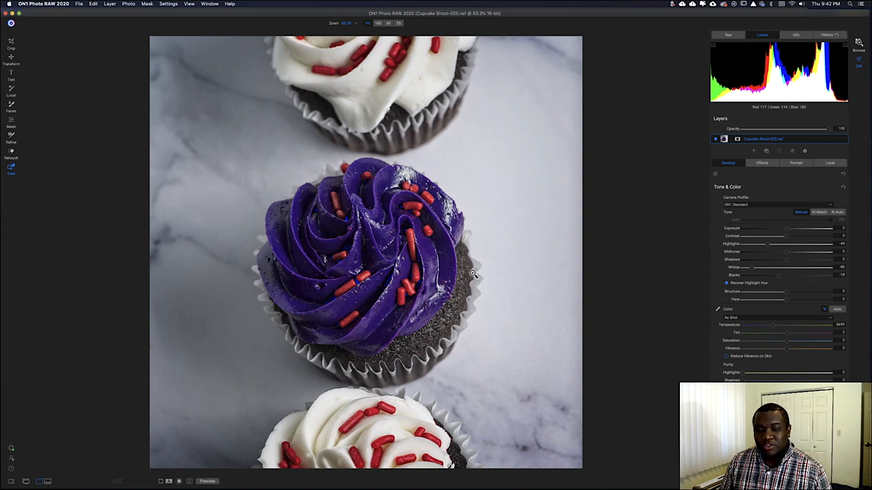
mouse_move(385, 304)
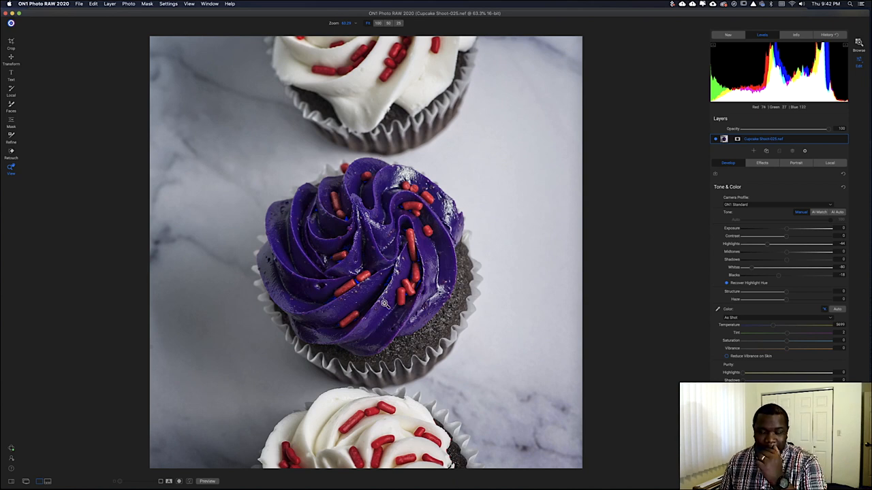
mouse_move(557, 160)
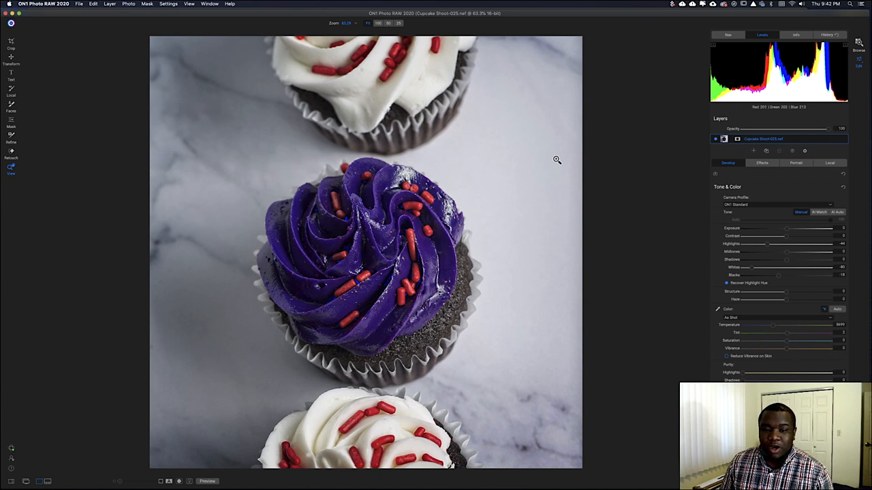
mouse_move(557, 68)
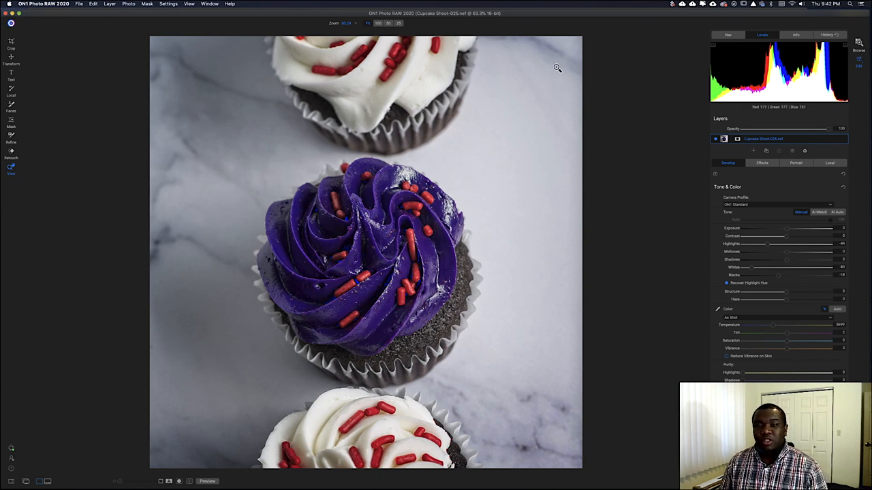
mouse_move(471, 269)
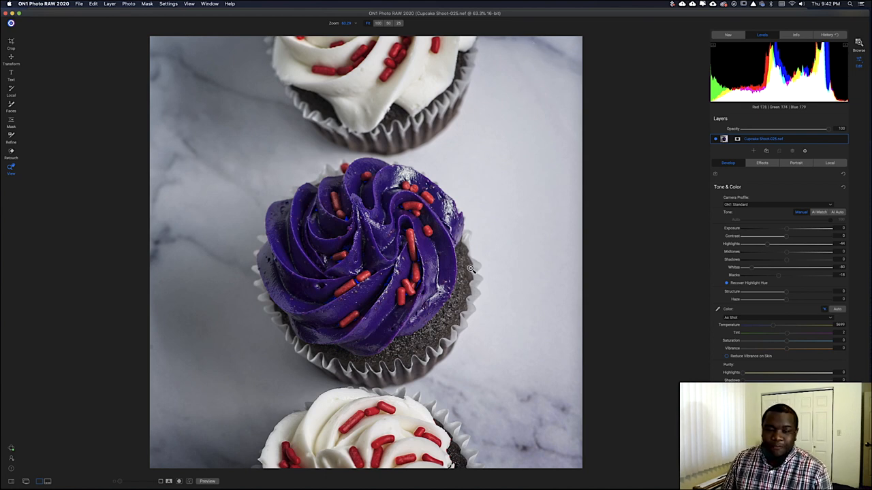
mouse_move(590, 290)
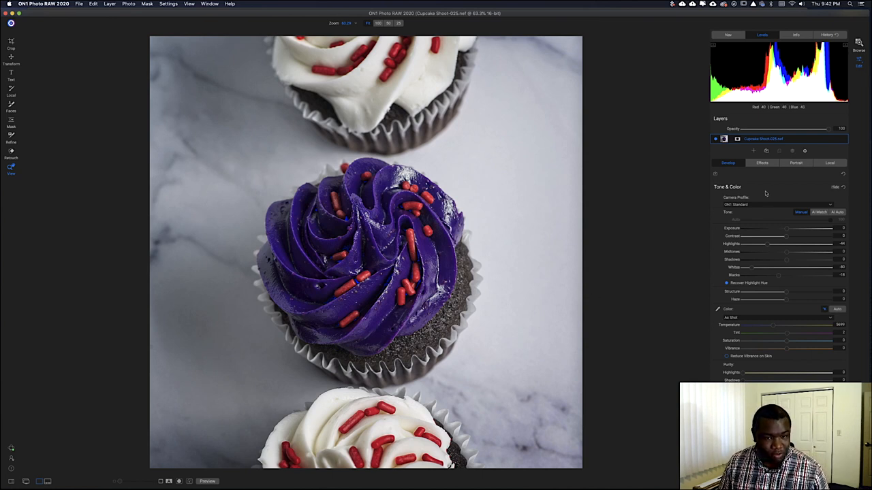
mouse_move(705, 266)
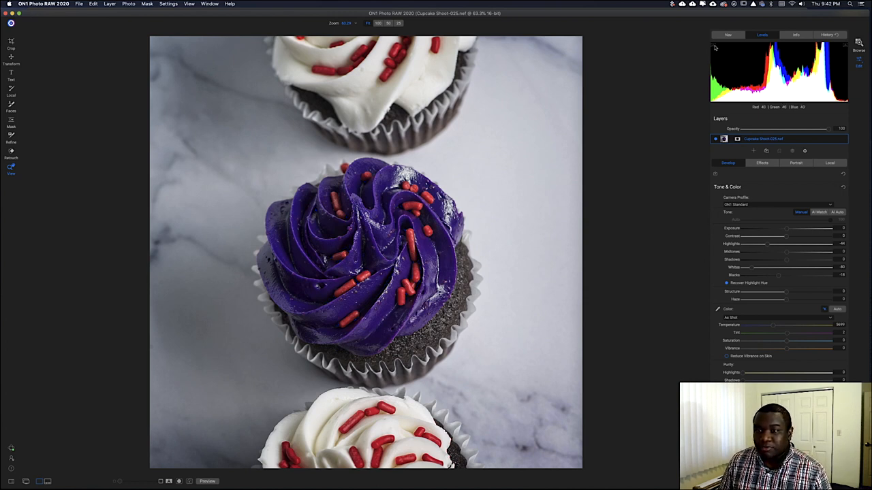
mouse_move(673, 146)
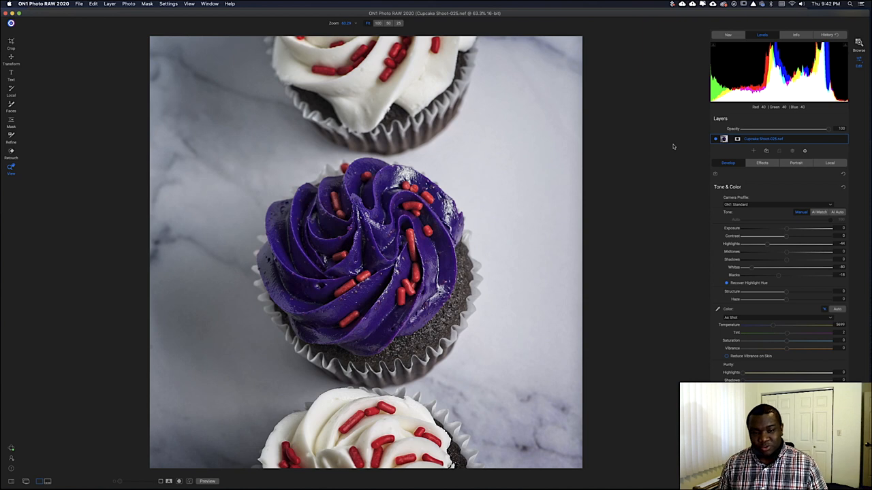
mouse_move(678, 175)
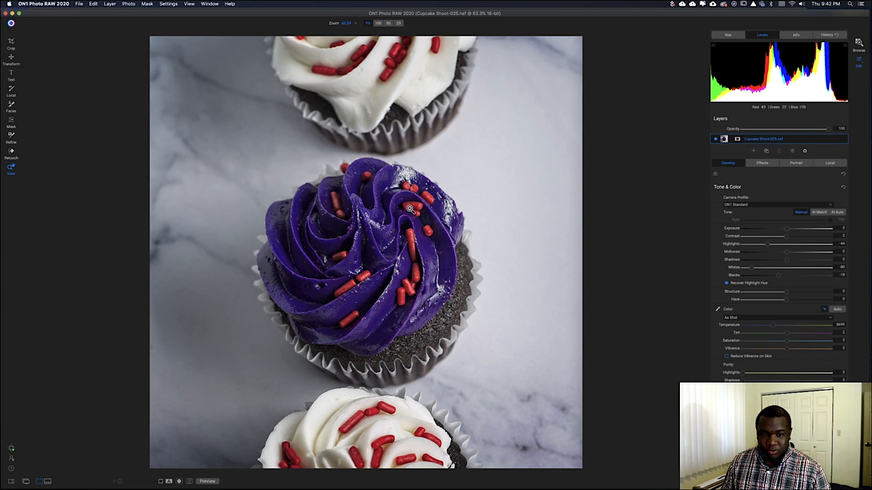
mouse_move(368, 206)
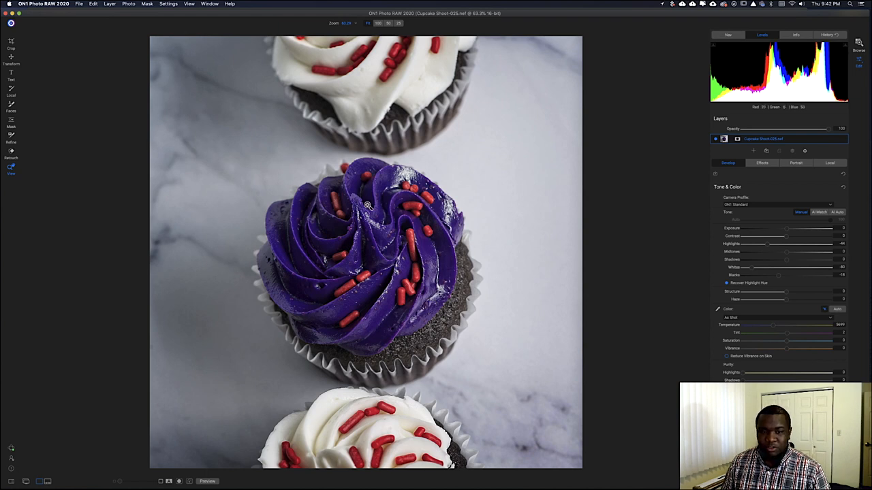
mouse_move(393, 298)
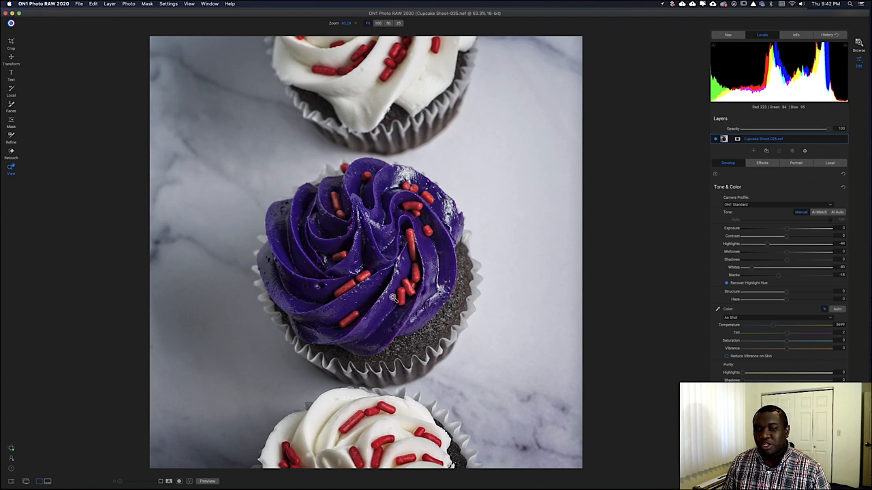
mouse_move(487, 351)
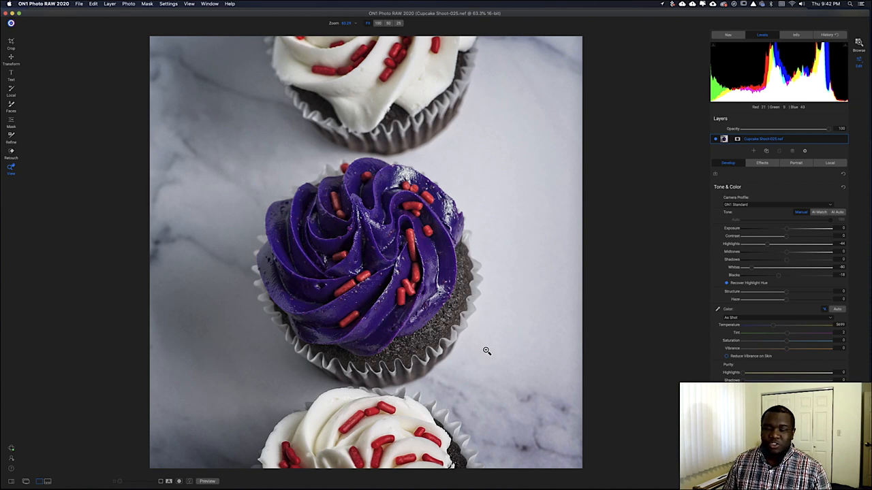
Step: Show the Effects filter stack listing Vignette and Dynamic Contrast
left_click(762, 163)
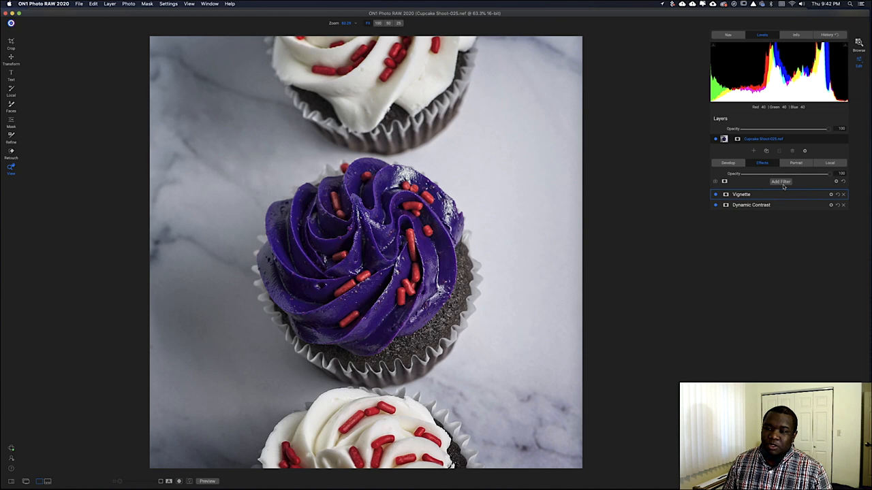
Step: Add a second Dynamic Contrast filter, move it below Vignette, and ready its mask
left_click(781, 182)
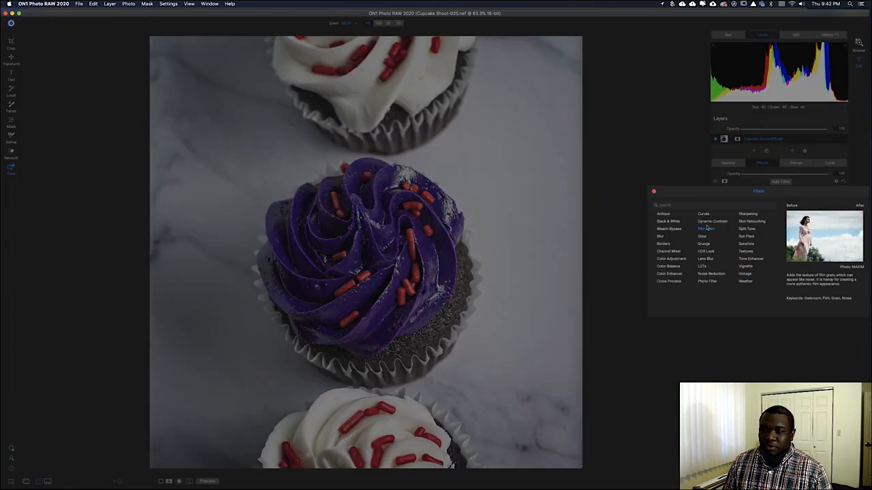
left_click(712, 221)
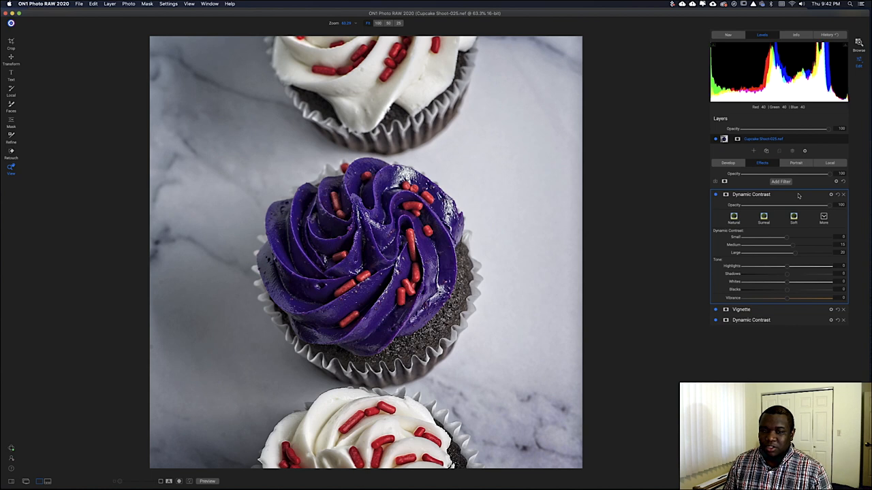
left_click(751, 194)
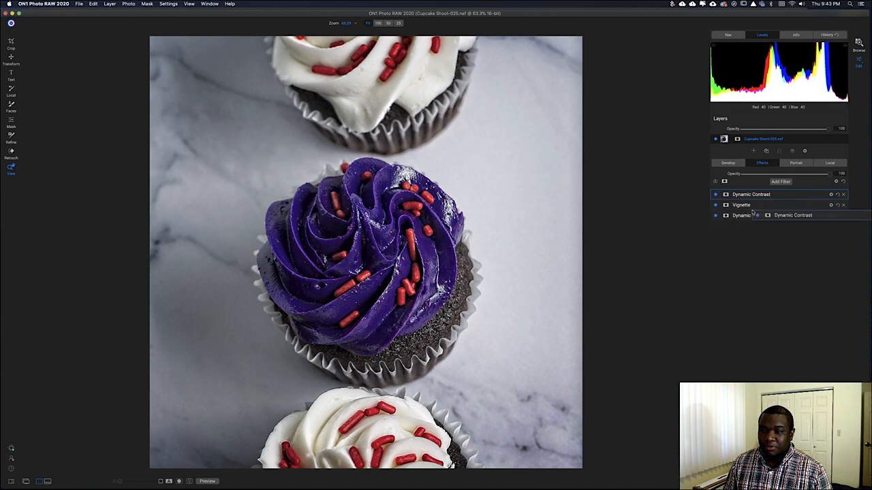
left_click(751, 205)
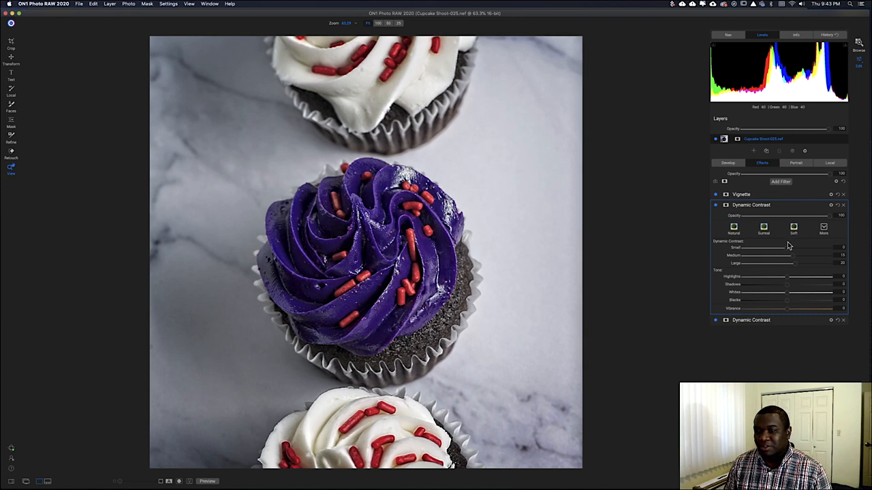
left_click(725, 206)
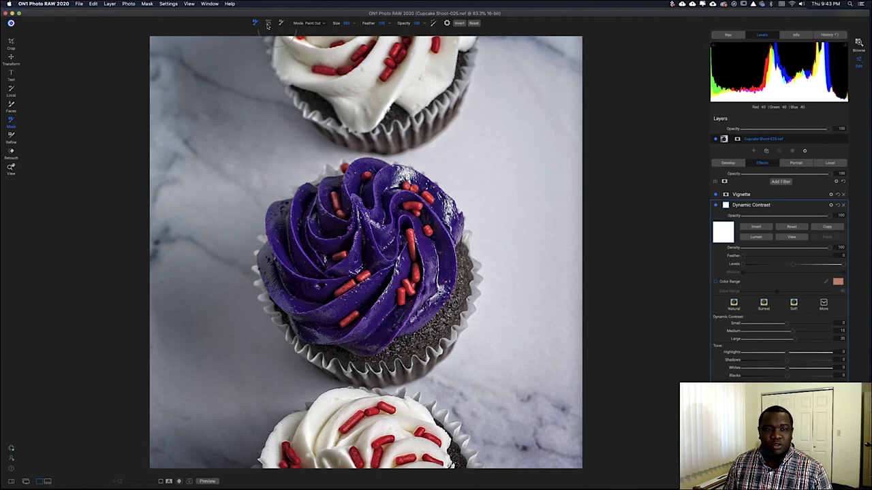
mouse_move(268, 23)
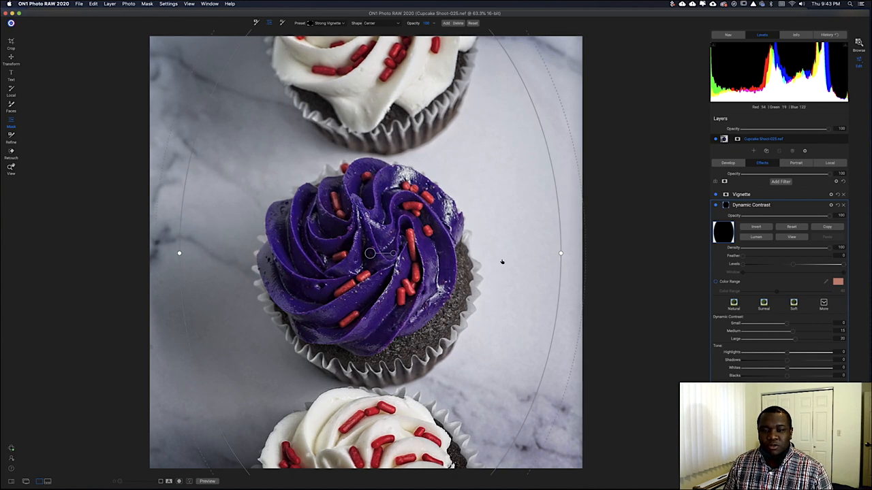
mouse_move(527, 260)
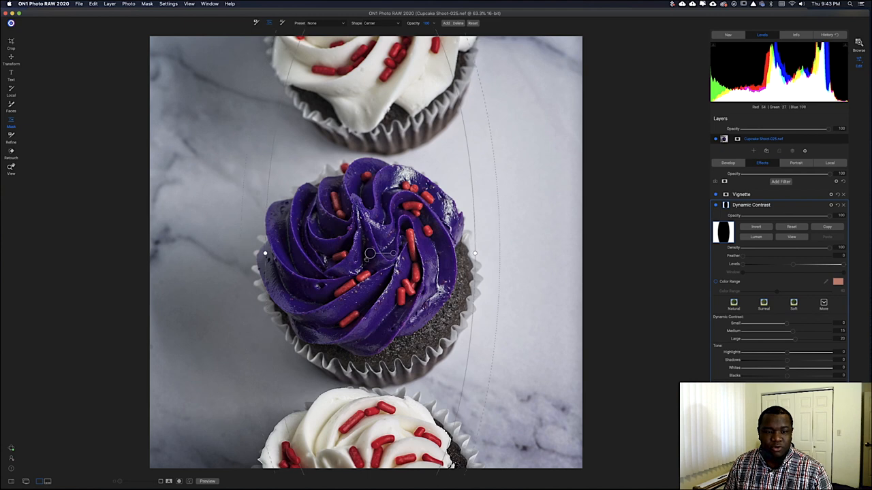
Step: Shape the mask into an oval fitted over the center cupcake's purple frosting
left_click_drag(367, 254, 374, 383)
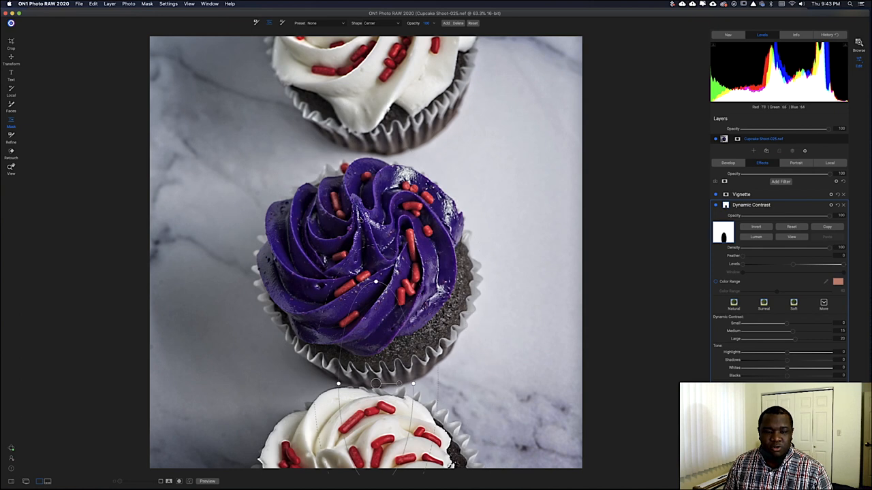
left_click_drag(374, 383, 371, 243)
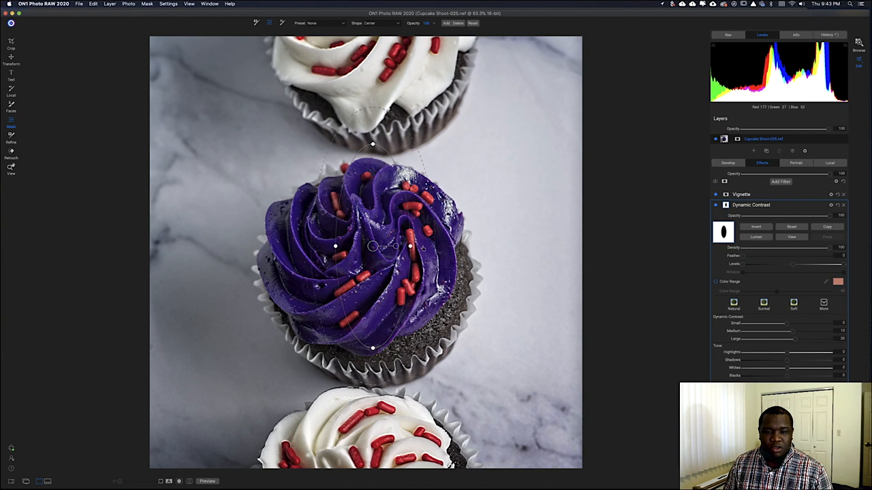
left_click_drag(409, 247, 490, 247)
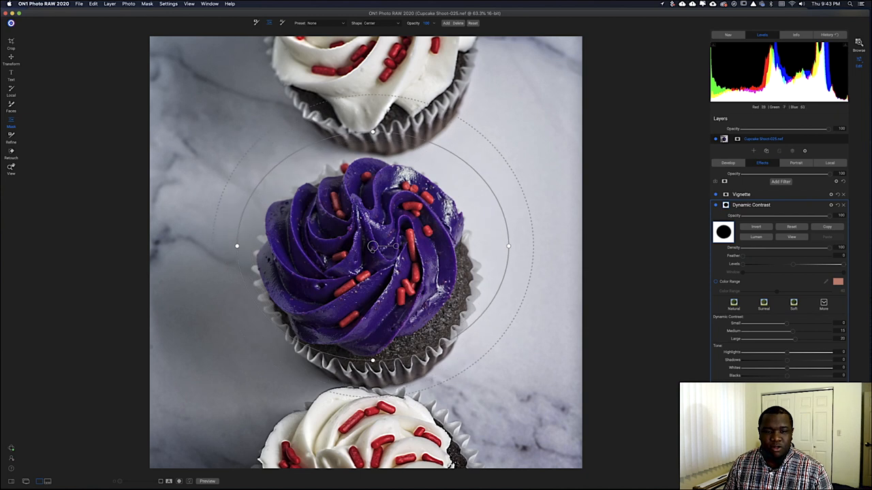
left_click_drag(373, 247, 368, 270)
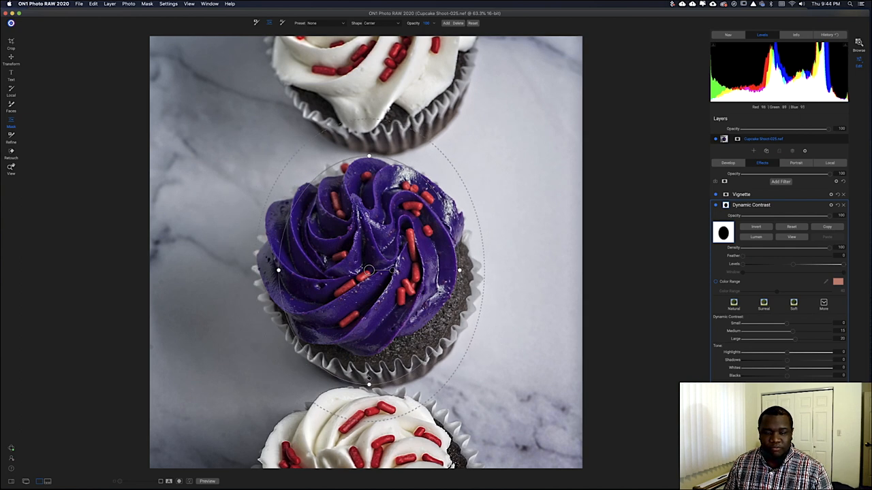
left_click_drag(368, 271, 369, 257)
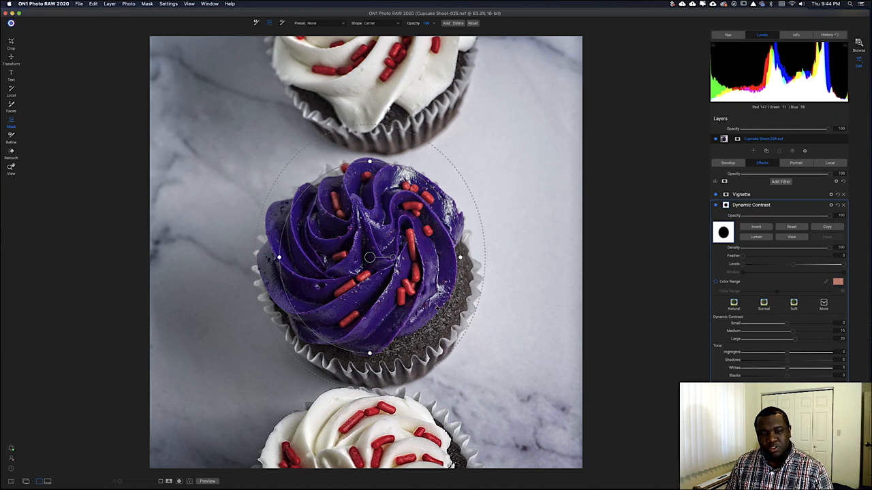
mouse_move(492, 255)
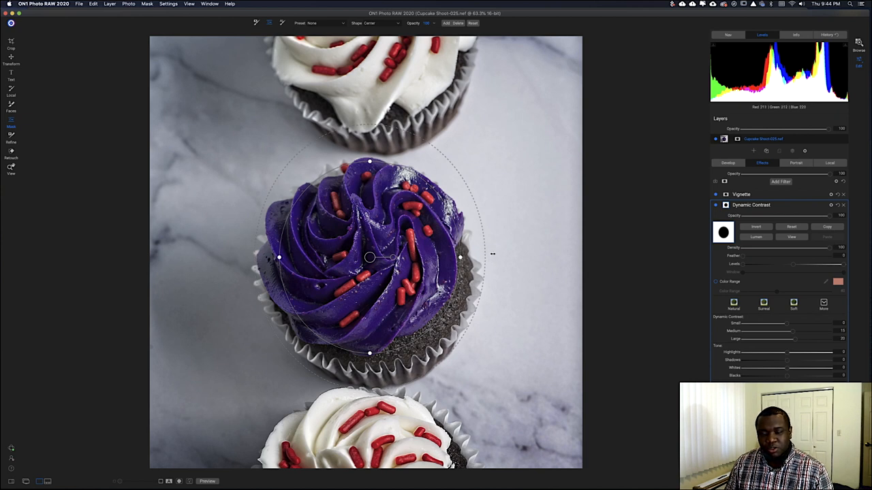
left_click_drag(492, 255, 569, 254)
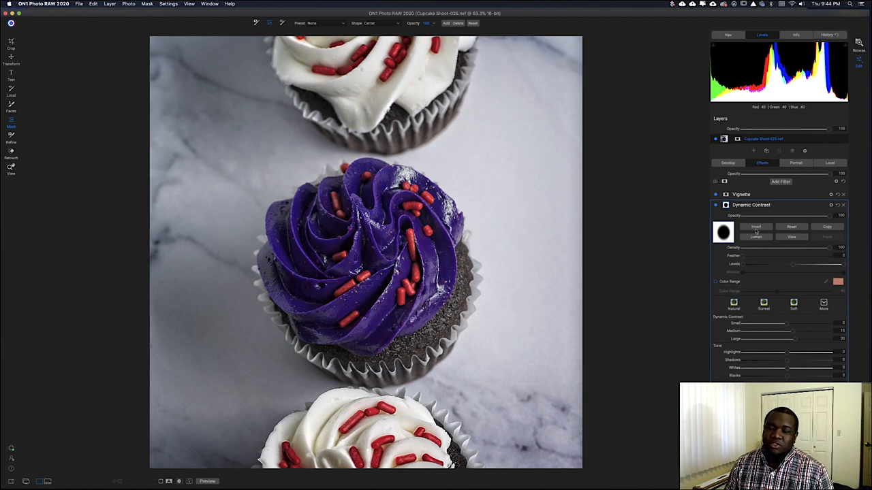
Step: Invert the oval mask, then toggle the filter off and on to compare
left_click(756, 226)
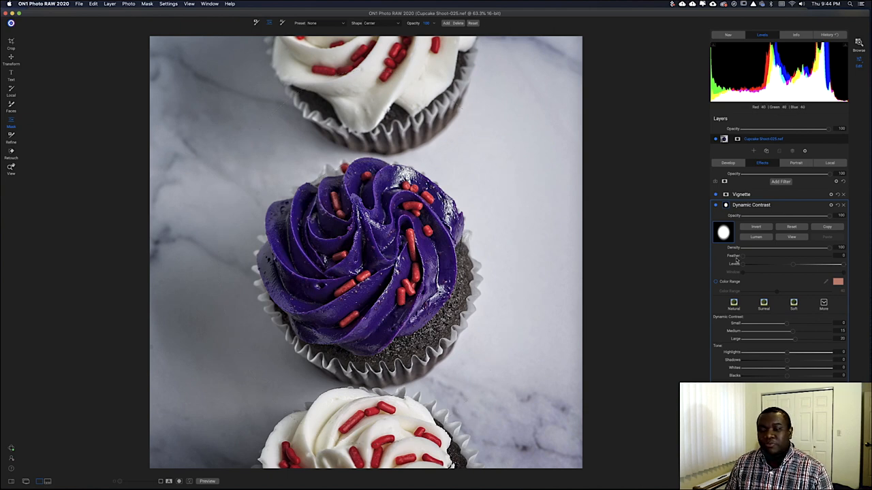
left_click(716, 205)
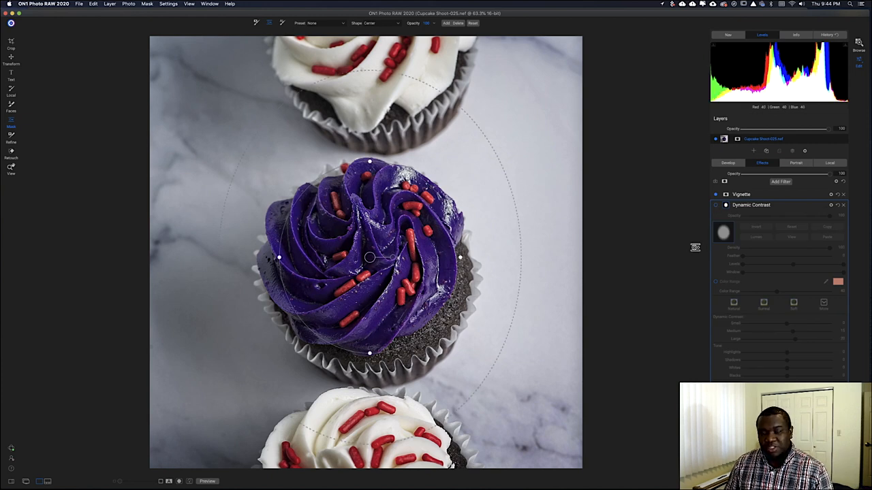
left_click(715, 205)
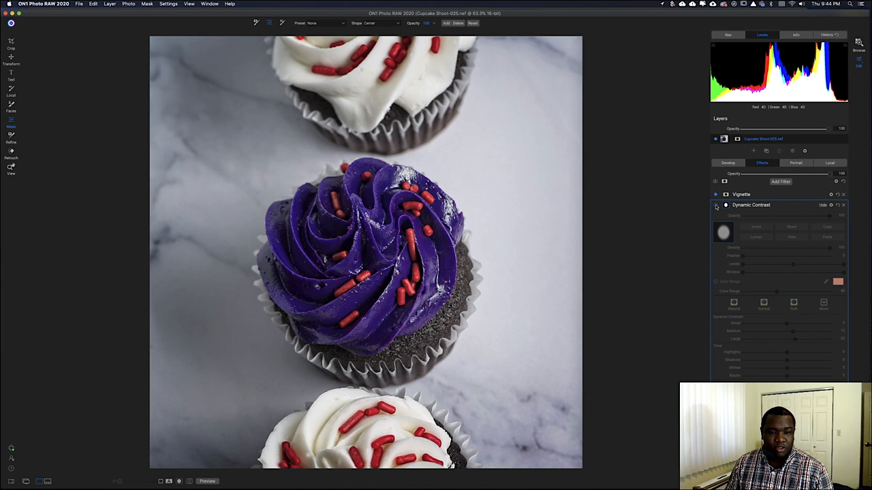
left_click(716, 205)
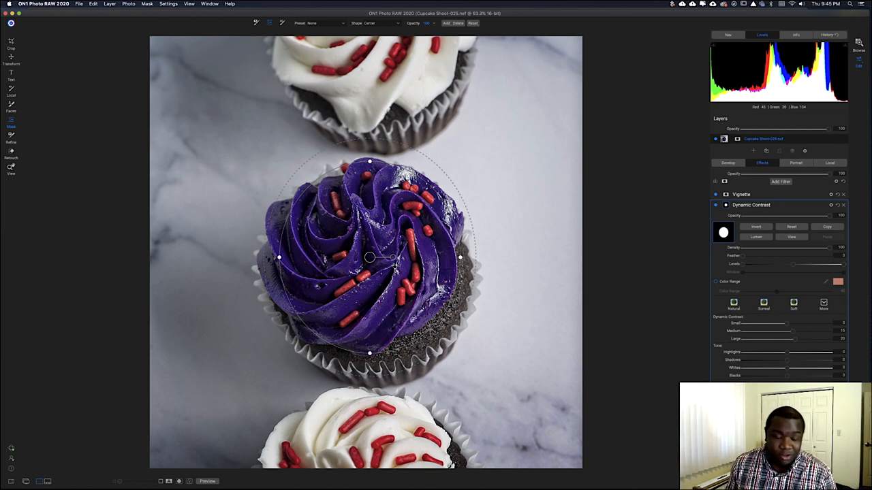
mouse_move(430, 160)
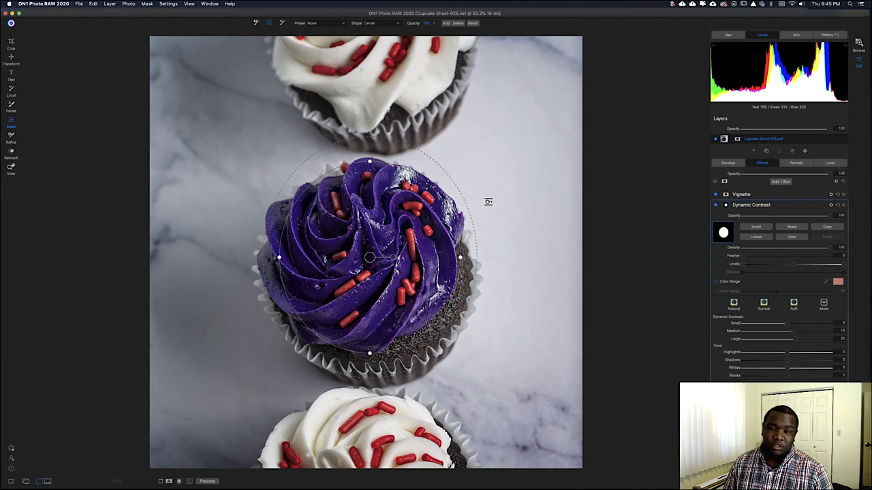
mouse_move(523, 188)
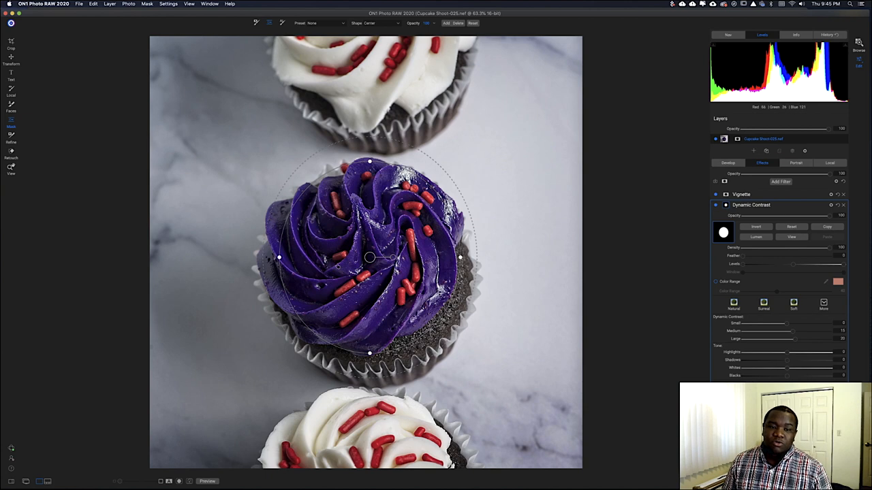
mouse_move(322, 231)
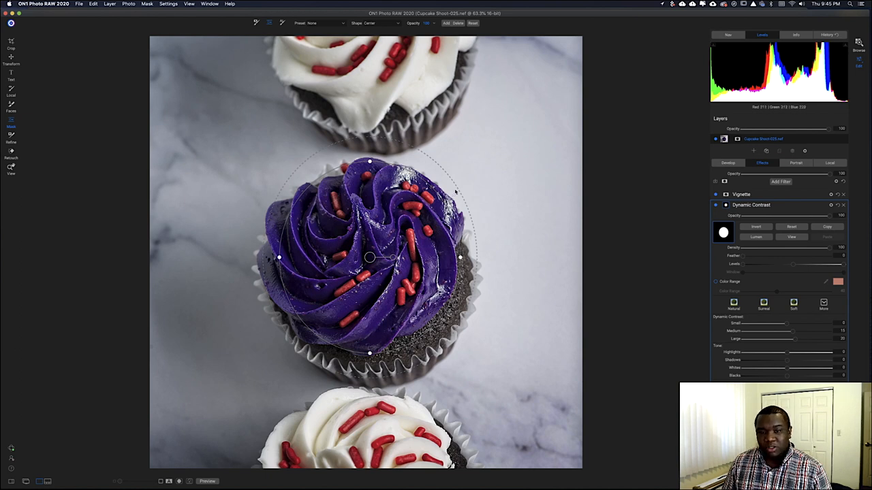
mouse_move(469, 180)
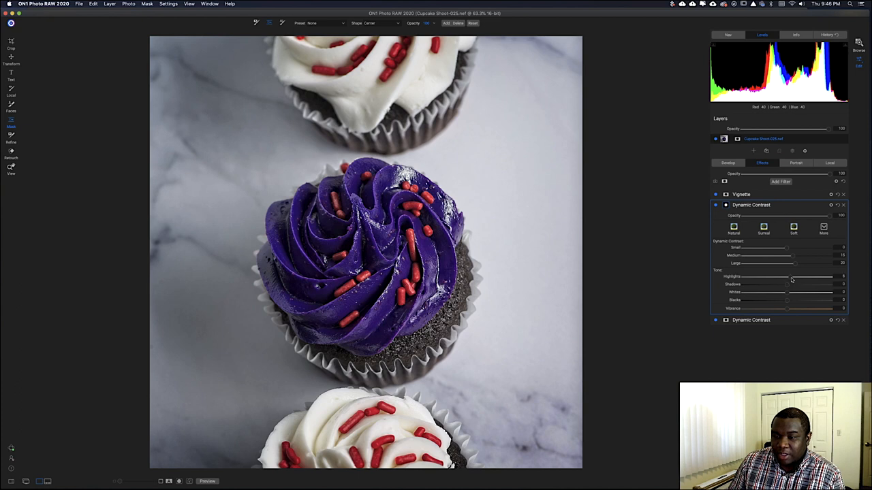
Step: Set the masked filter's highlights to 18 and shadows to -25, toggling to compare
left_click_drag(793, 276, 817, 277)
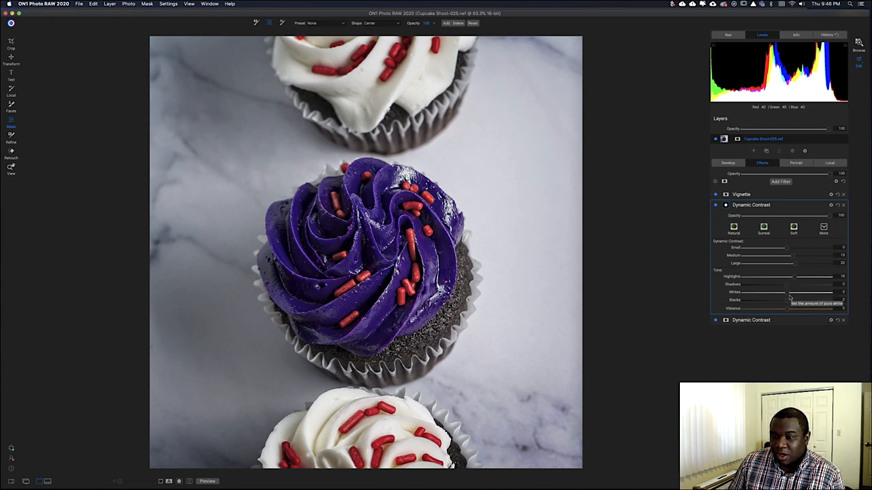
mouse_move(790, 291)
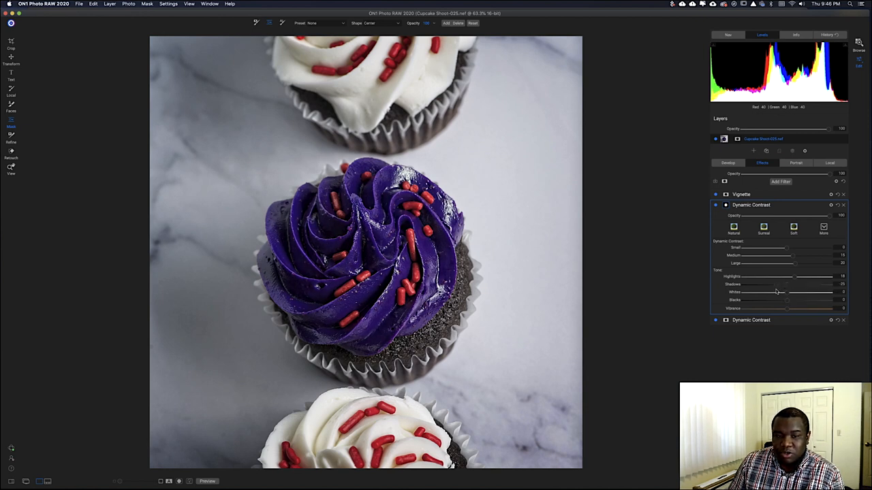
left_click(367, 258)
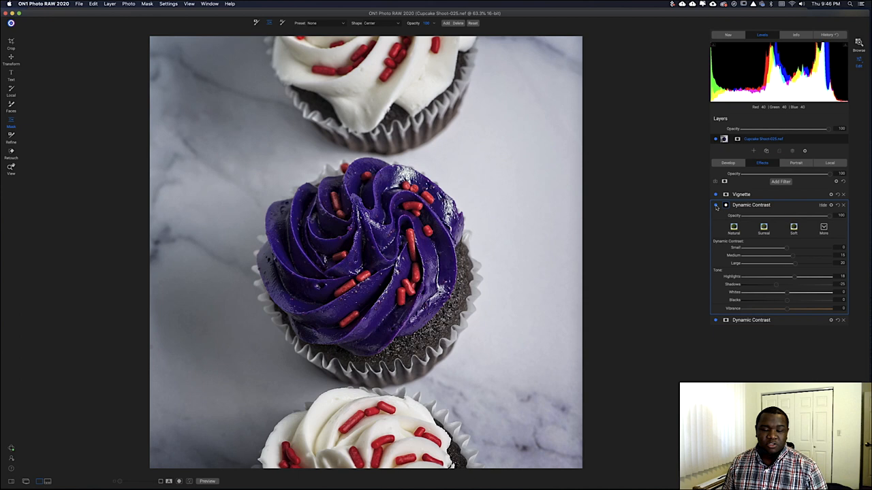
left_click(715, 205)
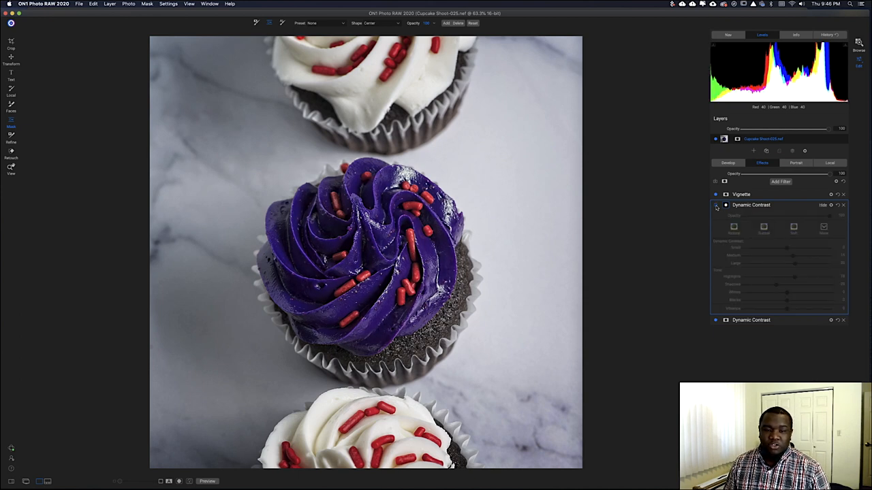
left_click(716, 205)
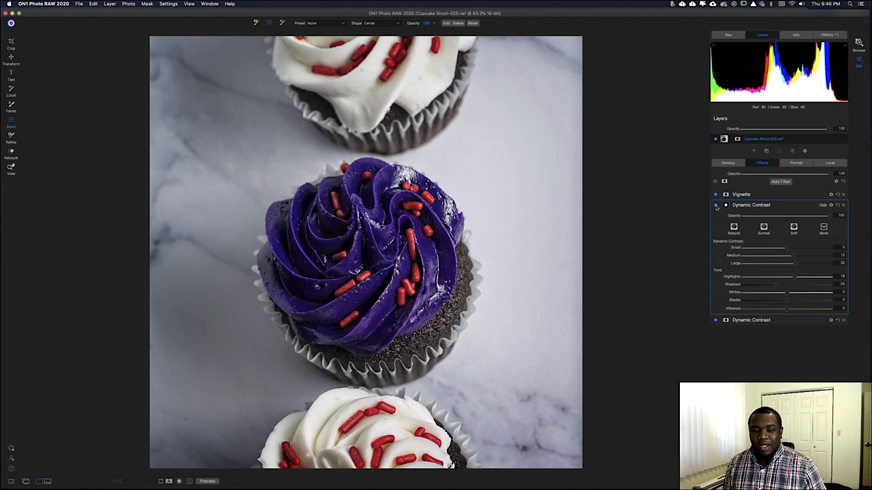
left_click(715, 205)
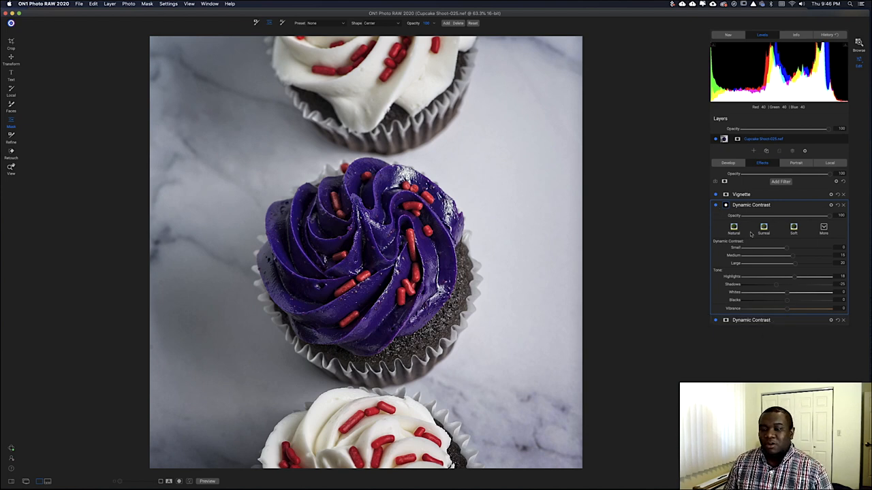
left_click(781, 182)
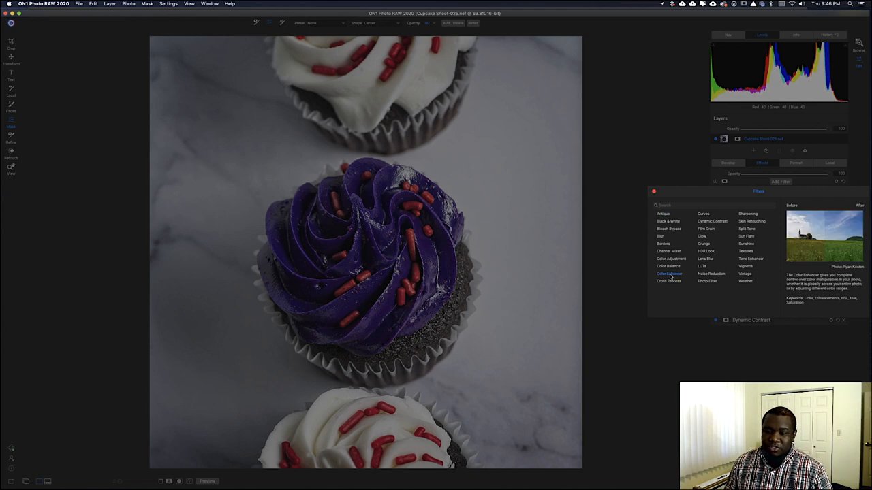
Step: Add Color Enhancer with red range 19 and red saturation 18, toggling to compare
left_click(668, 274)
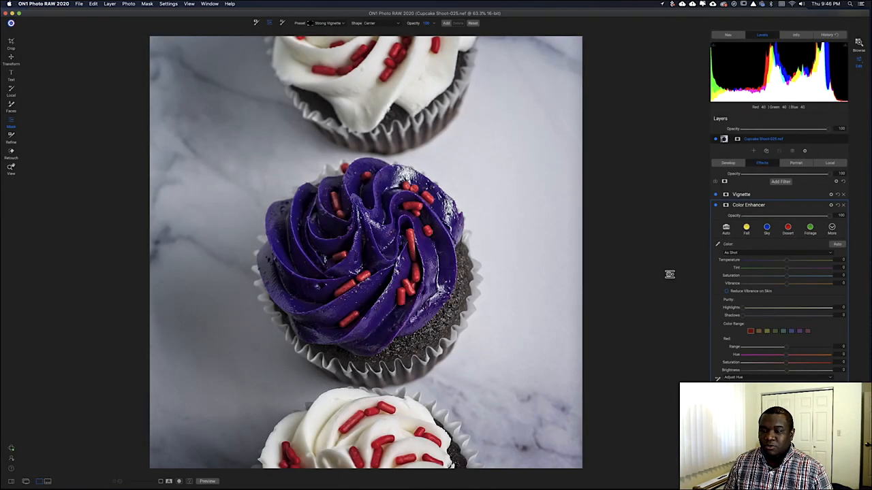
mouse_move(463, 268)
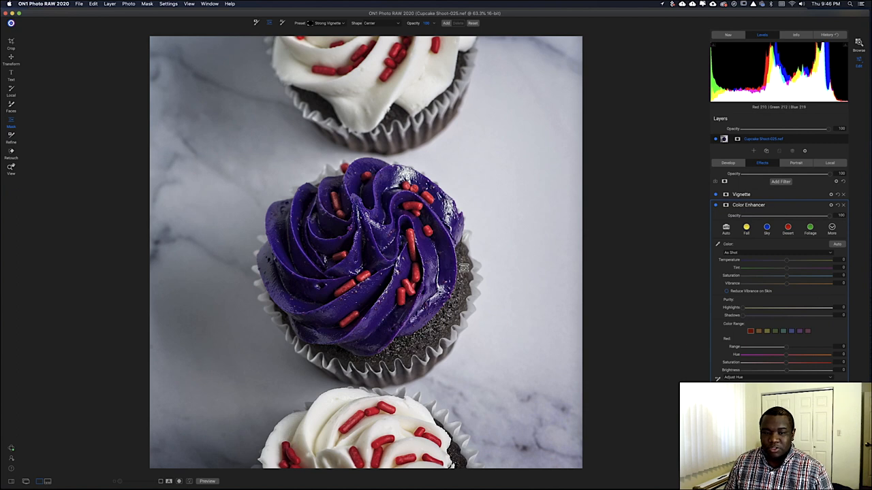
mouse_move(412, 320)
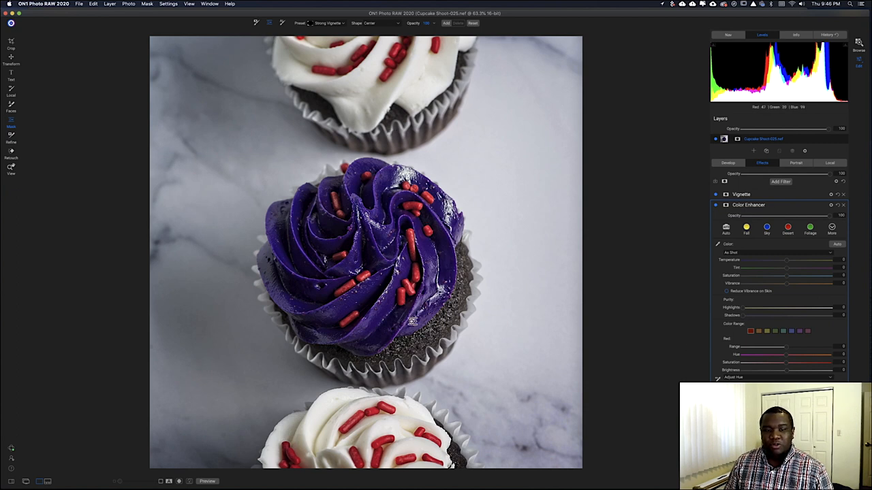
mouse_move(774, 371)
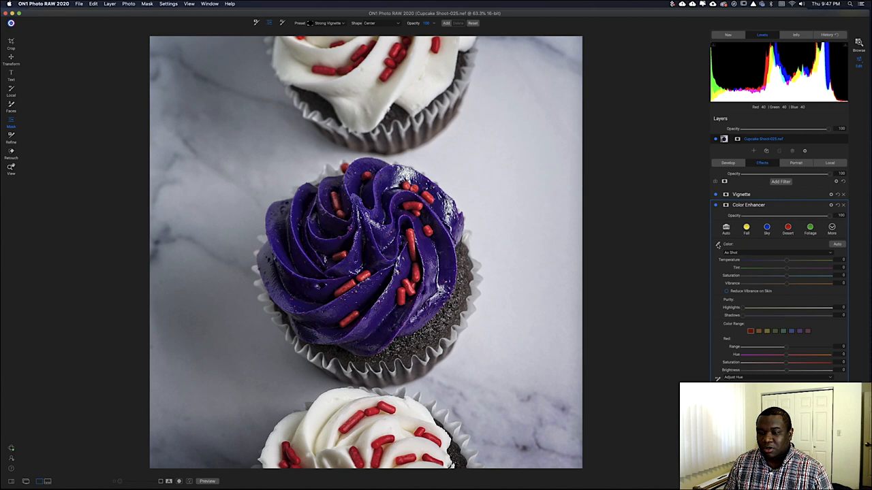
mouse_move(763, 346)
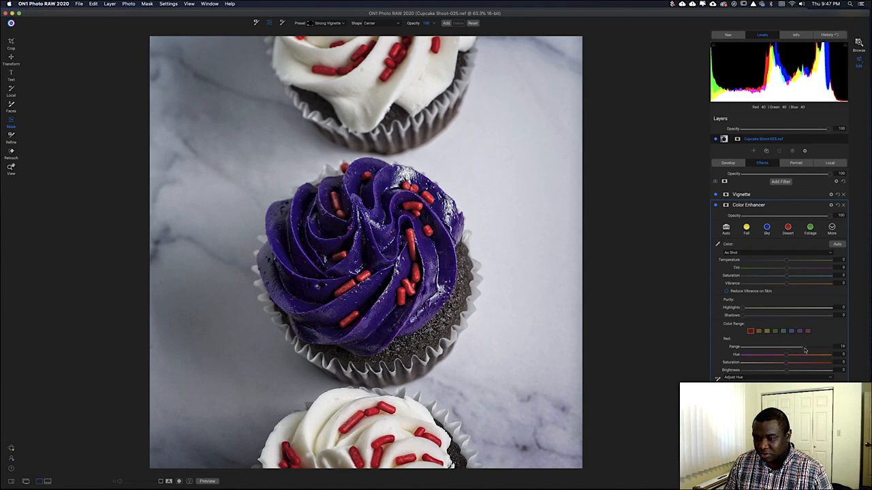
mouse_move(789, 366)
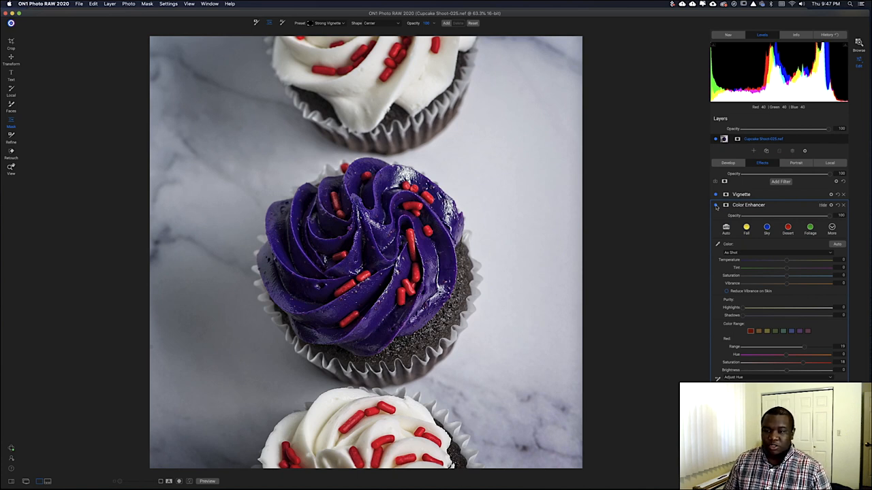
left_click(715, 205)
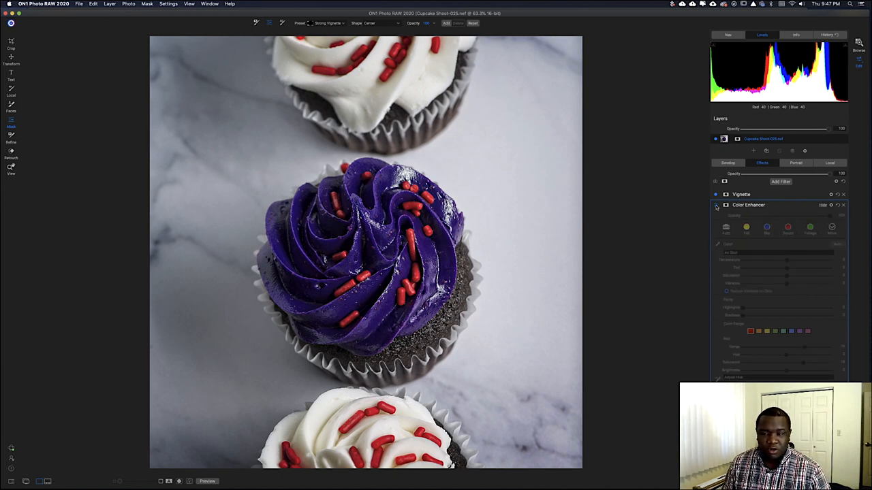
left_click(716, 205)
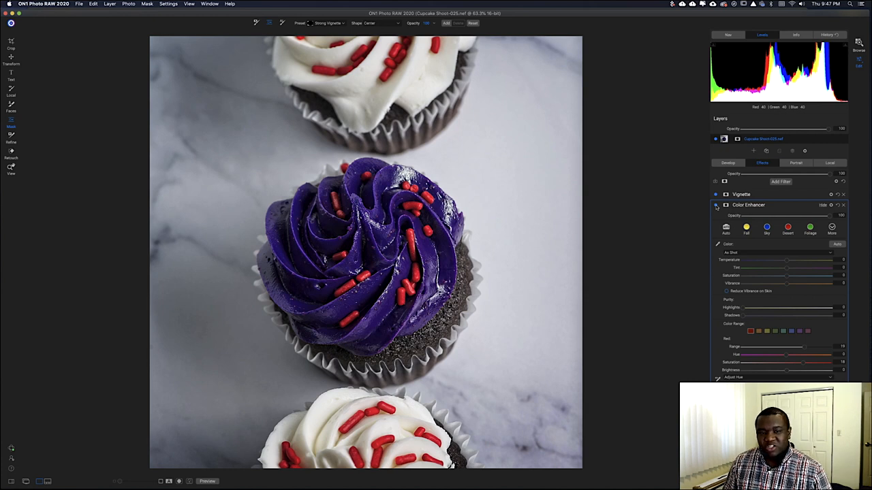
mouse_move(805, 365)
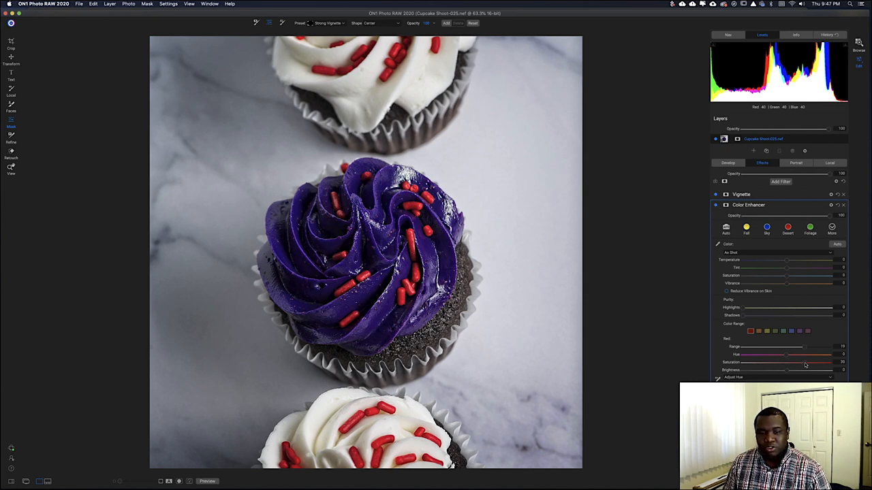
mouse_move(783, 353)
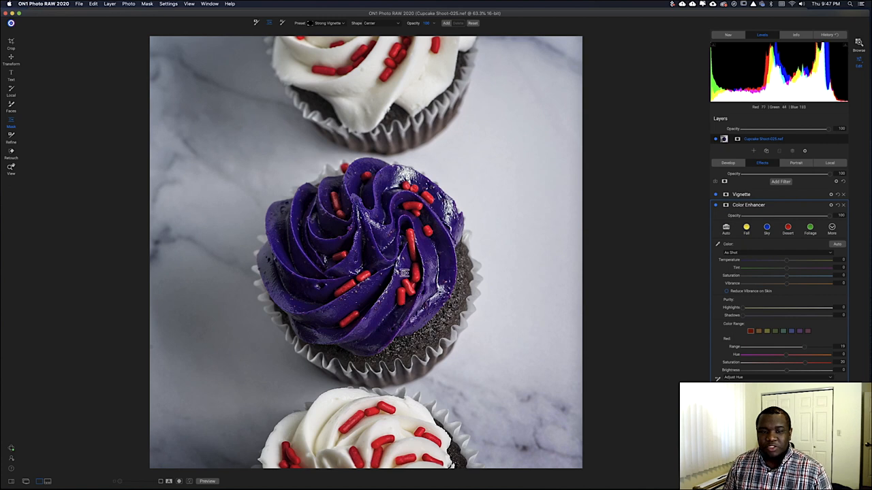
mouse_move(297, 203)
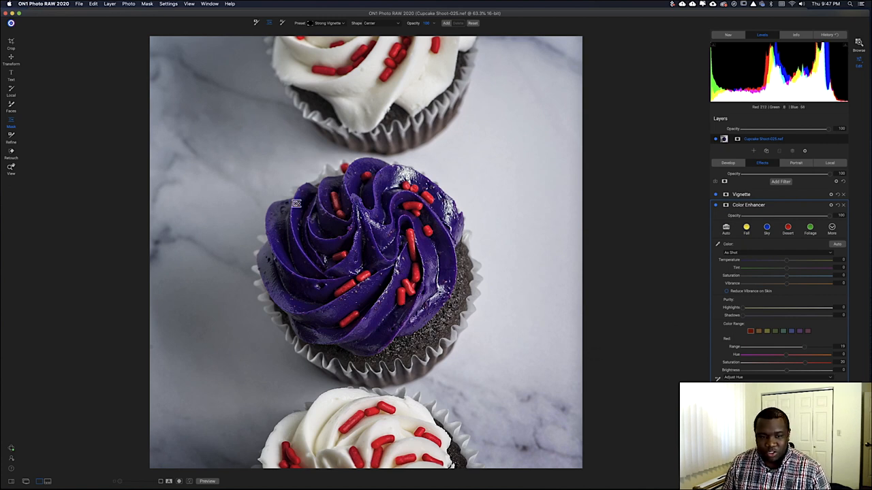
mouse_move(373, 415)
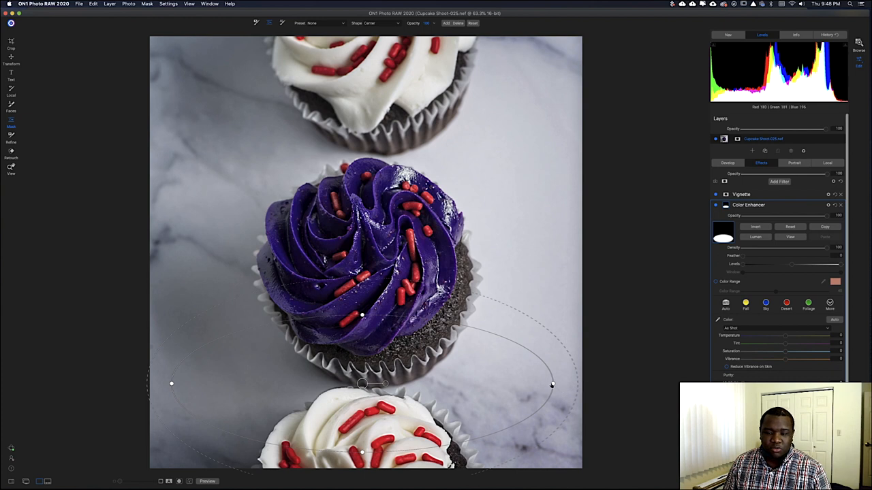
Step: Place a radial mask ellipse and fit it tightly around the centre cupcake
left_click_drag(362, 384, 341, 285)
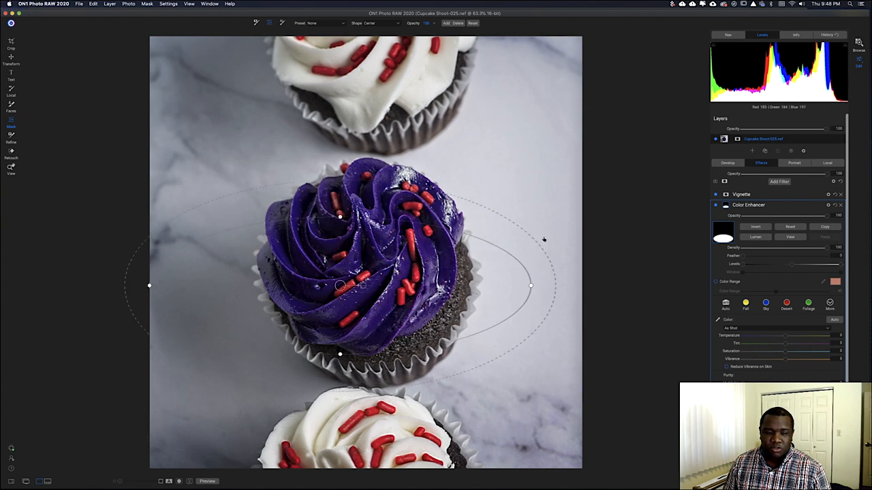
left_click_drag(341, 286, 364, 239)
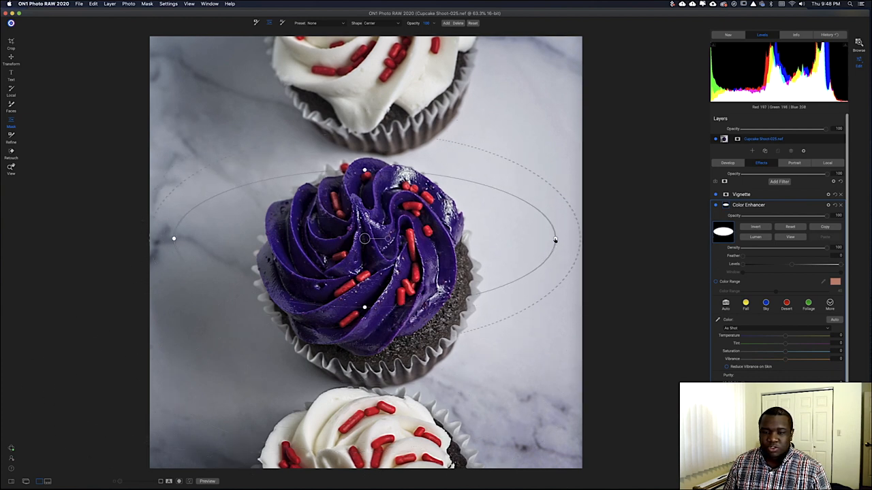
left_click_drag(555, 240, 415, 248)
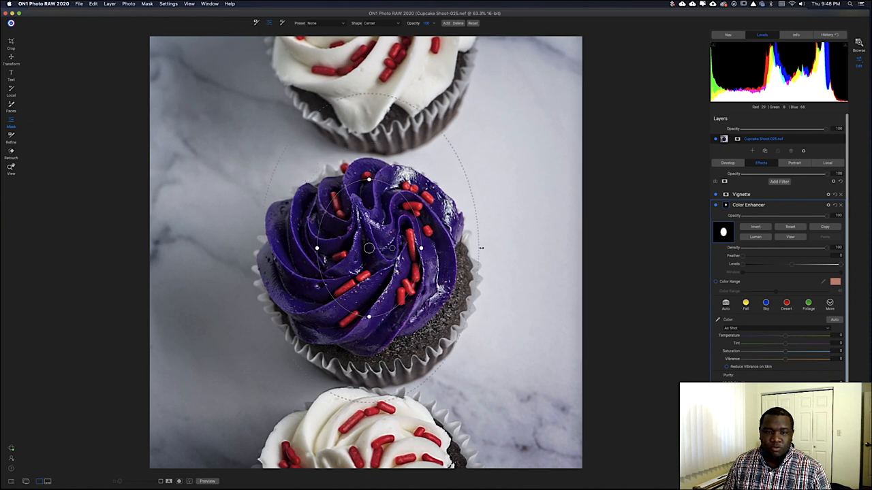
left_click_drag(482, 248, 519, 248)
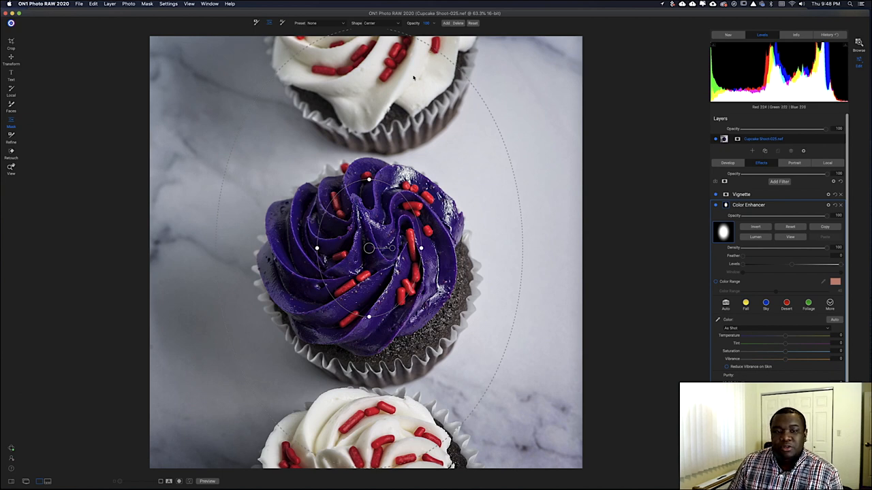
mouse_move(336, 87)
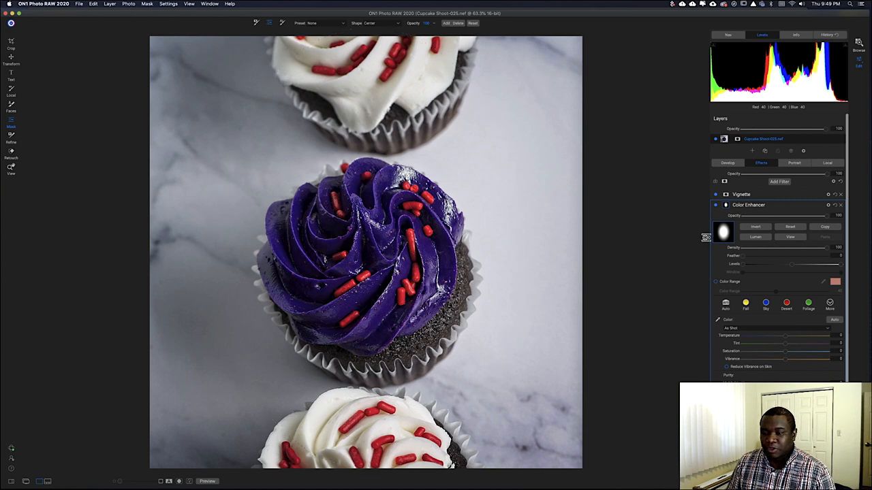
left_click(715, 205)
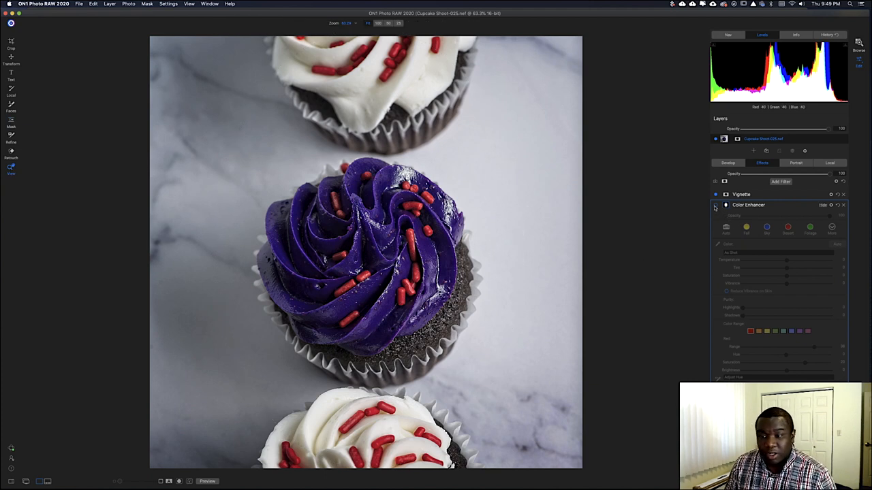
left_click(715, 204)
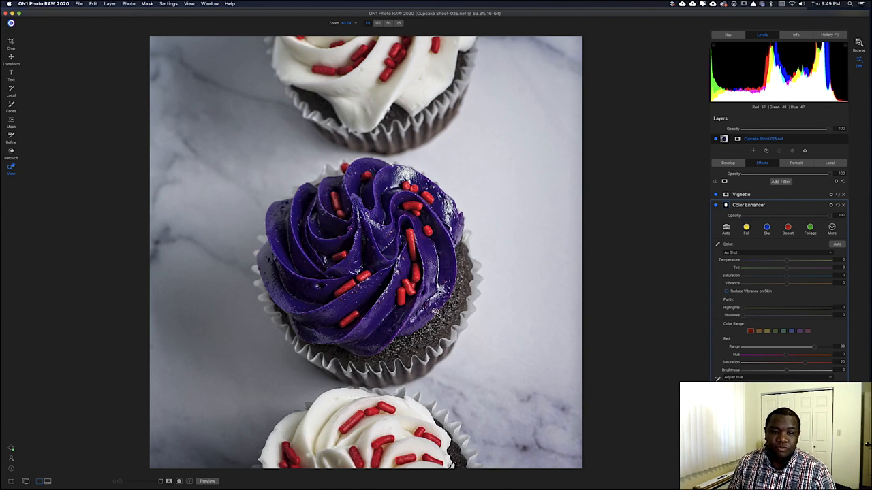
mouse_move(451, 289)
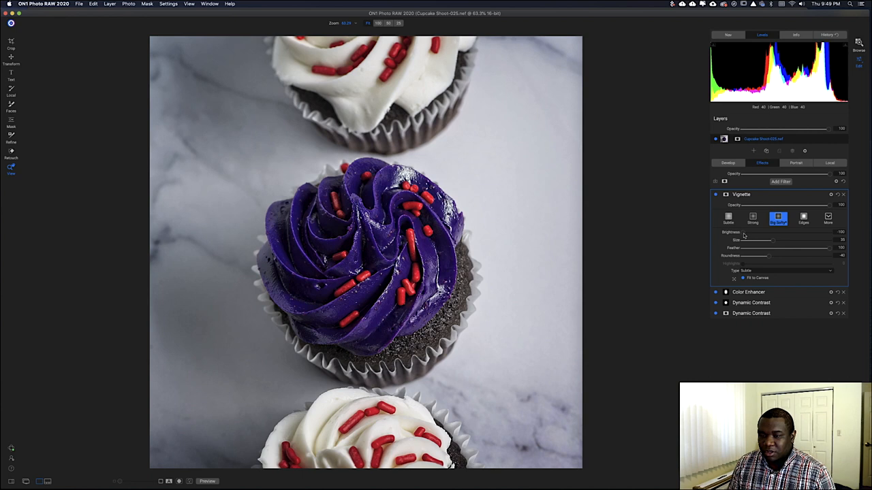
mouse_move(743, 238)
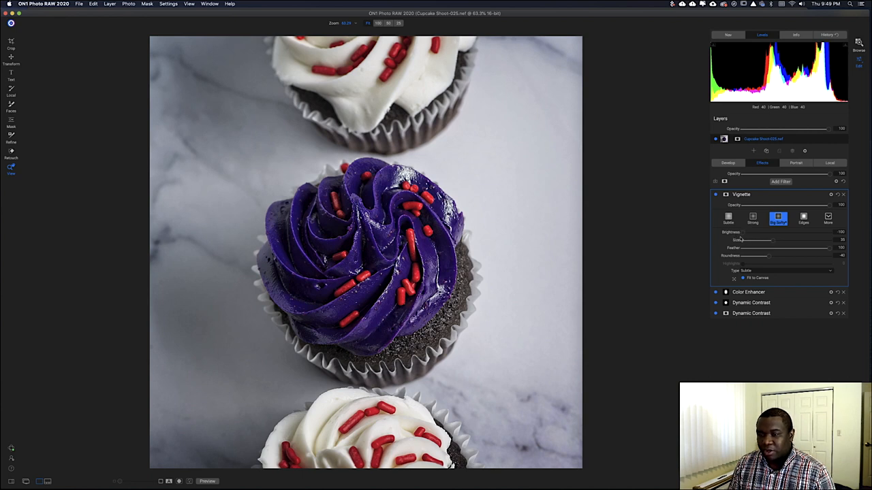
mouse_move(773, 244)
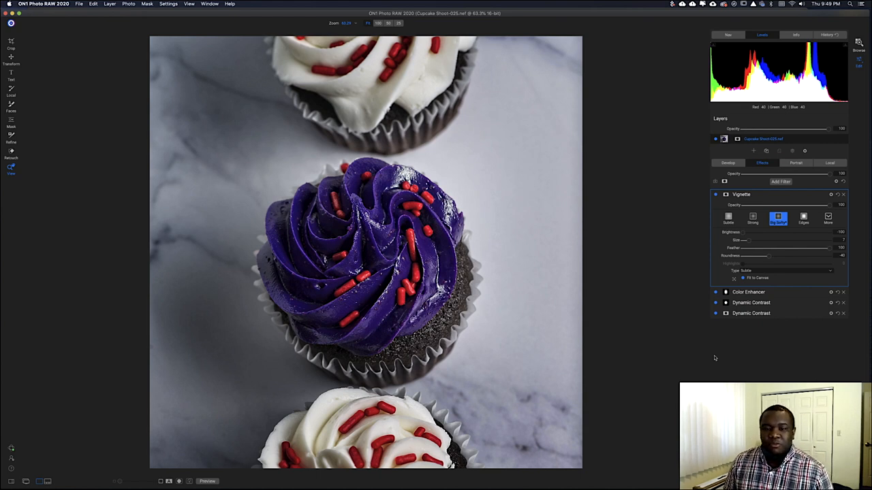
mouse_move(791, 258)
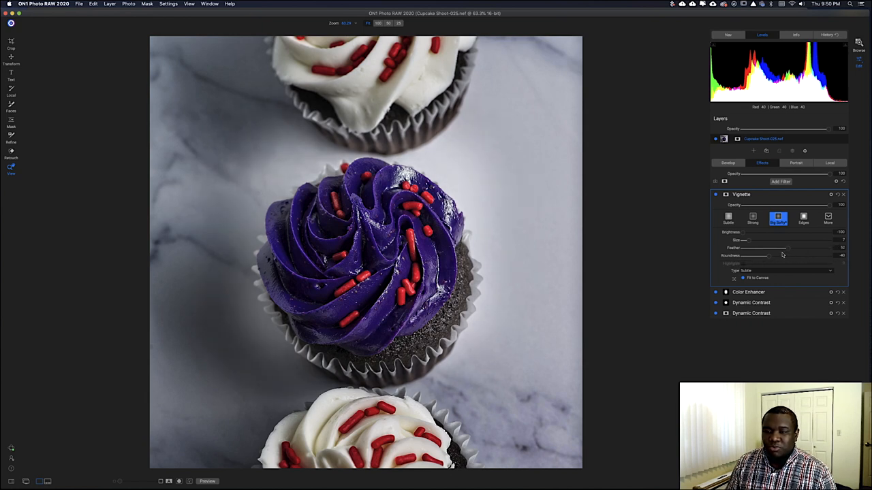
Step: Set the vignette to size 7, feather 81 and roundness about -11
left_click_drag(784, 256, 756, 255)
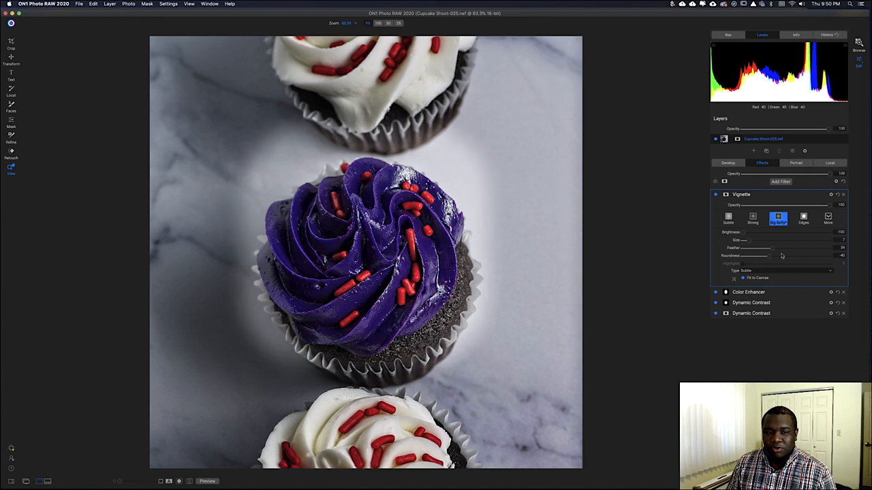
left_click_drag(766, 255, 810, 255)
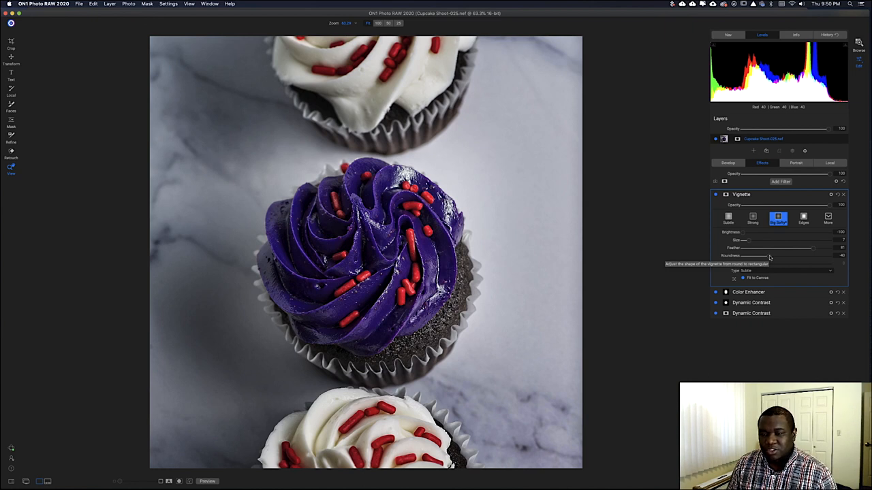
left_click_drag(759, 256, 782, 255)
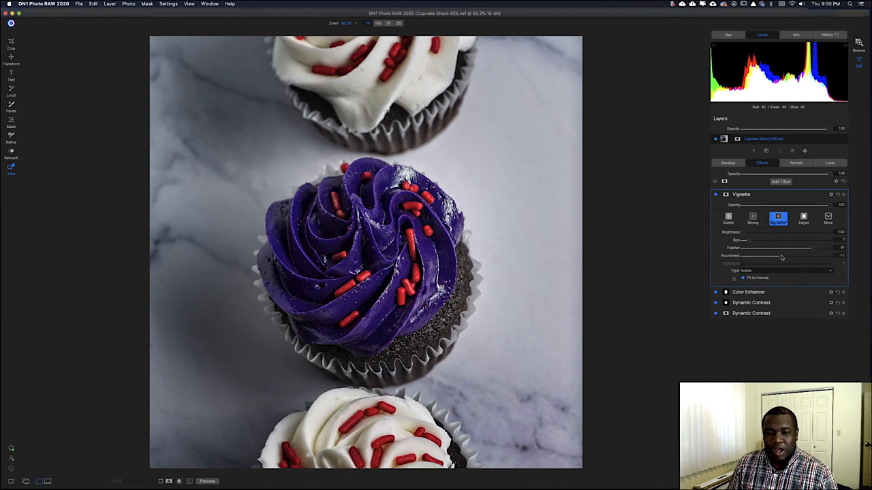